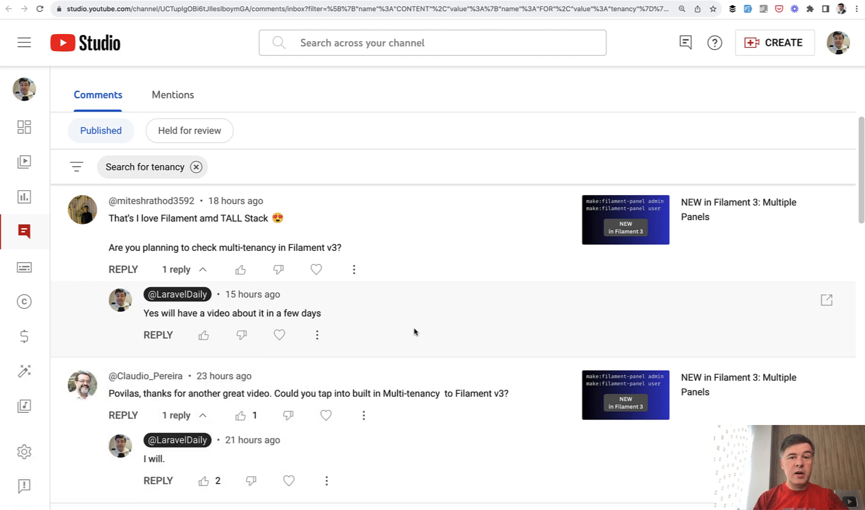
Scroll the Filament Multi-tenancy page down to the 'Setting up tenancy' panel configuration code
scroll(down, 3)
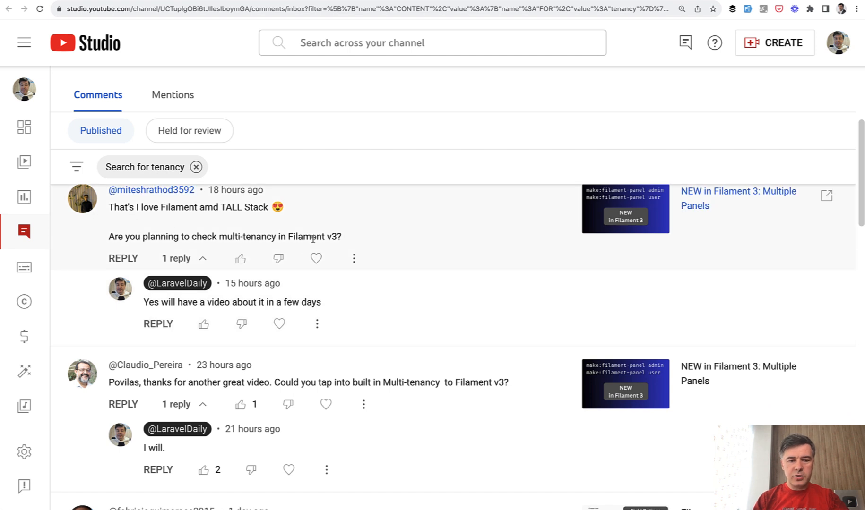
scroll(down, 3)
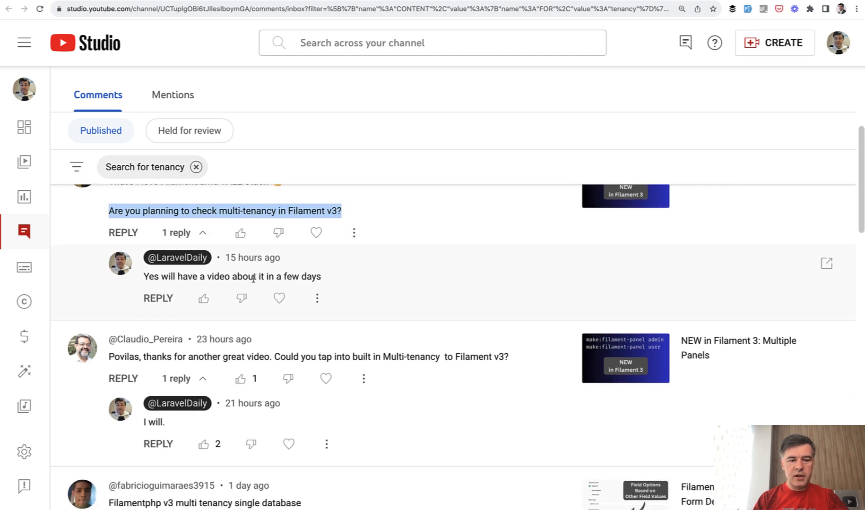
mouse_move(477, 346)
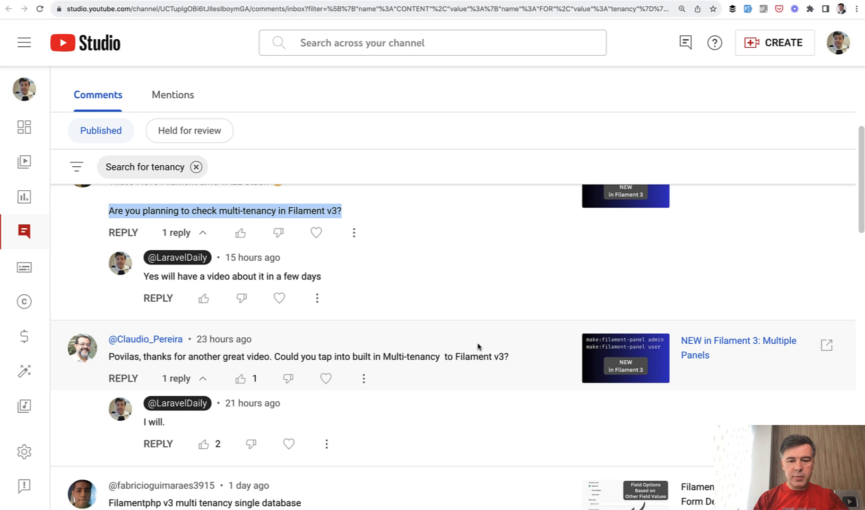
scroll(down, 3)
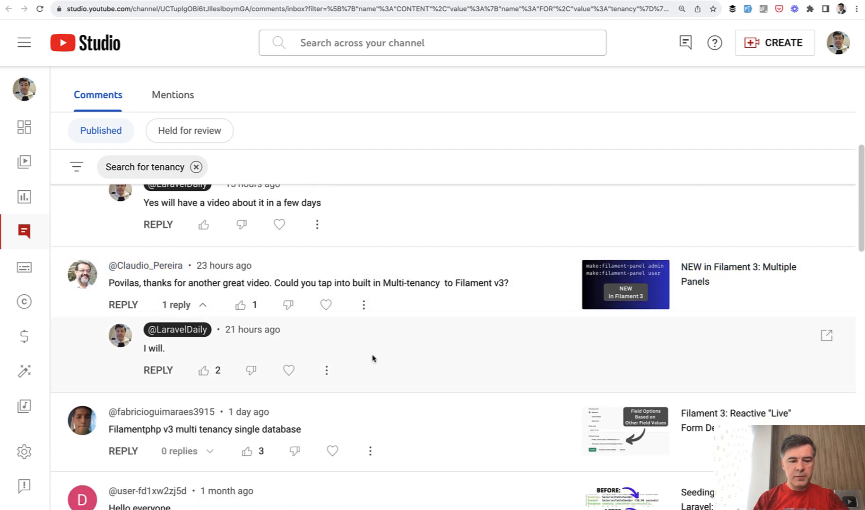
scroll(down, 3)
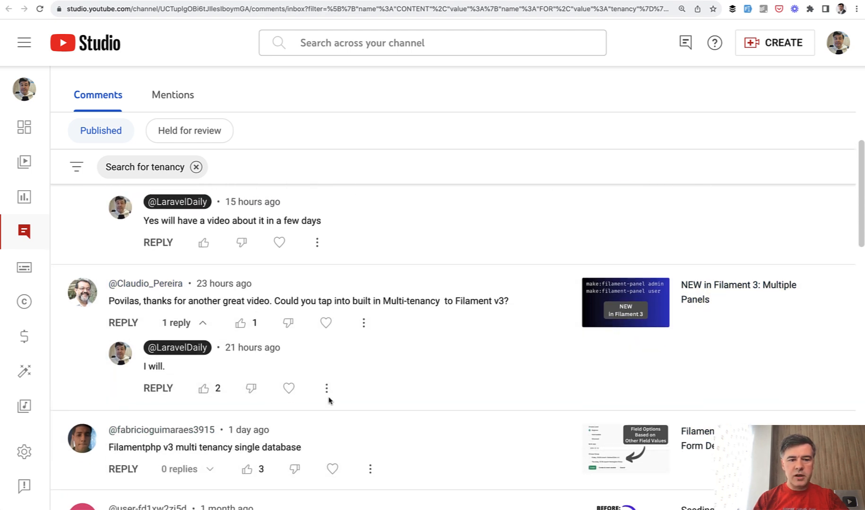
mouse_move(326, 389)
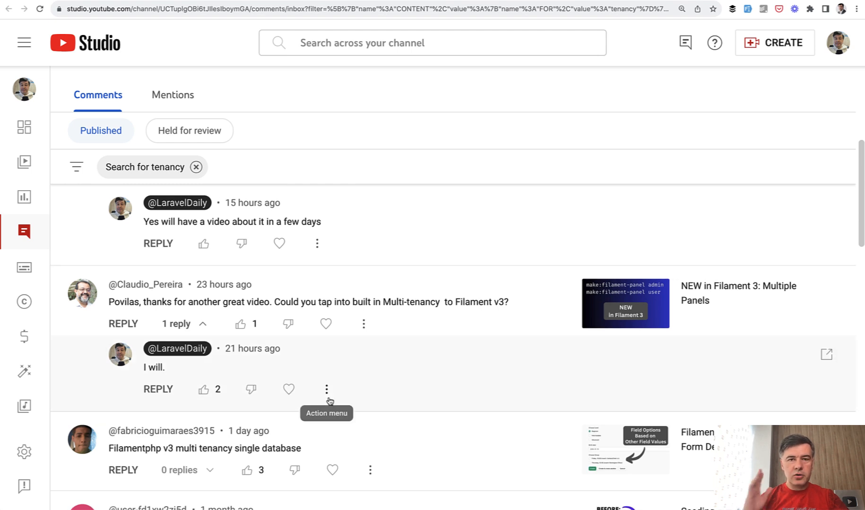
mouse_move(490, 353)
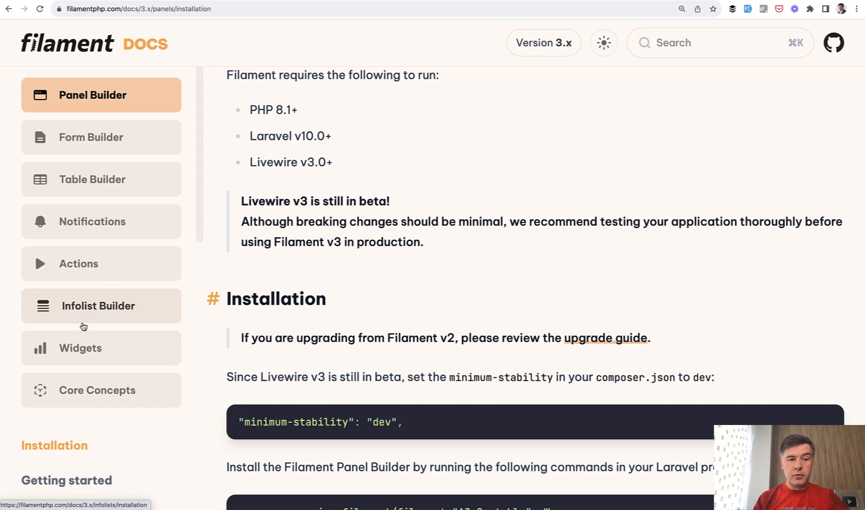
scroll(down, 3)
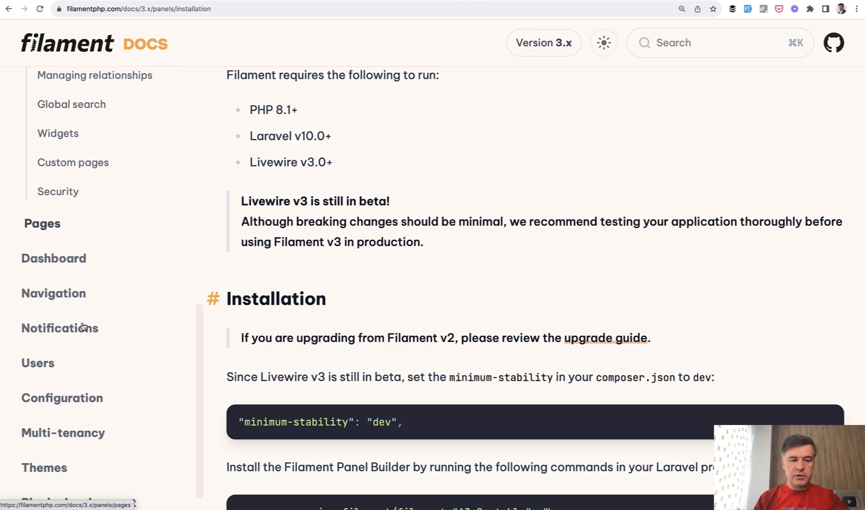
scroll(down, 3)
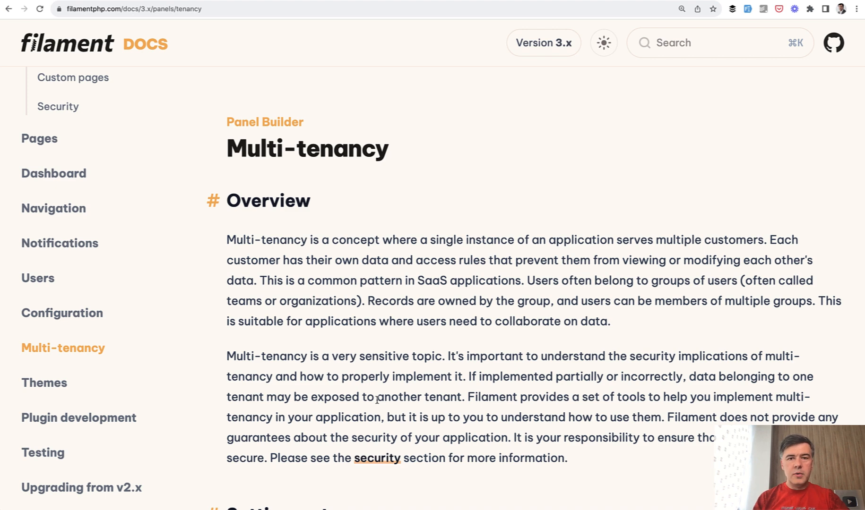
scroll(down, 3)
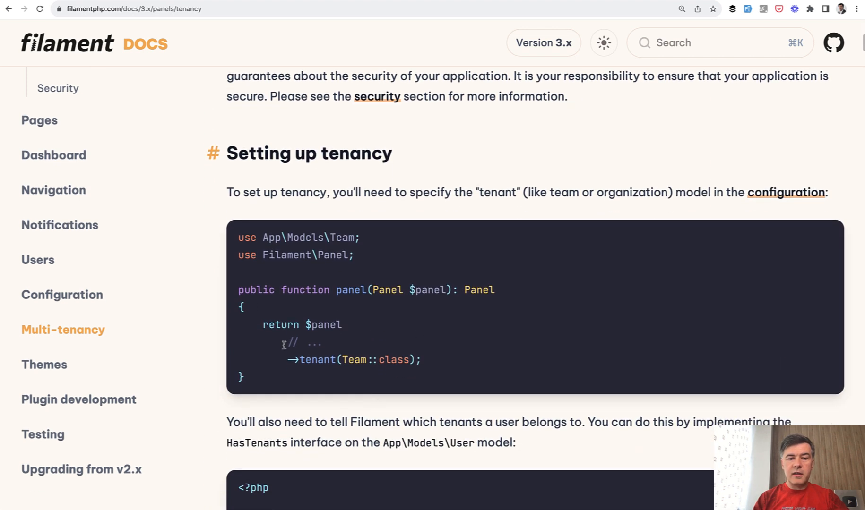
scroll(down, 3)
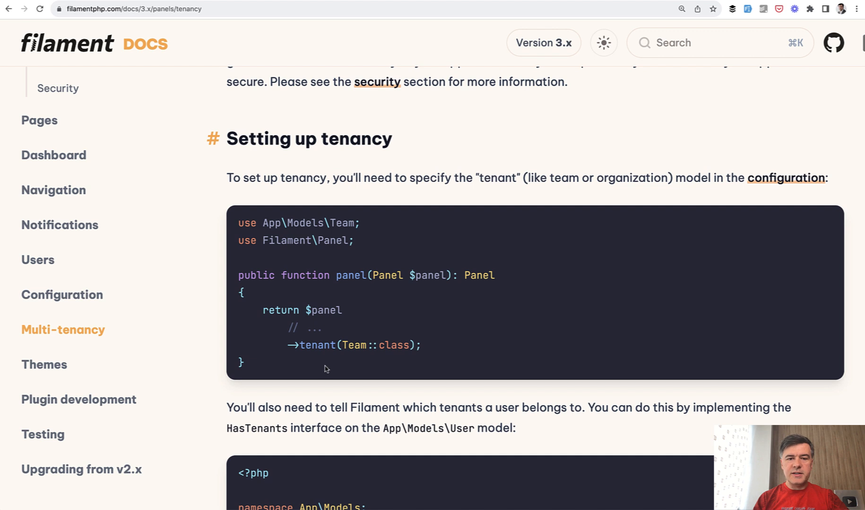
mouse_move(459, 306)
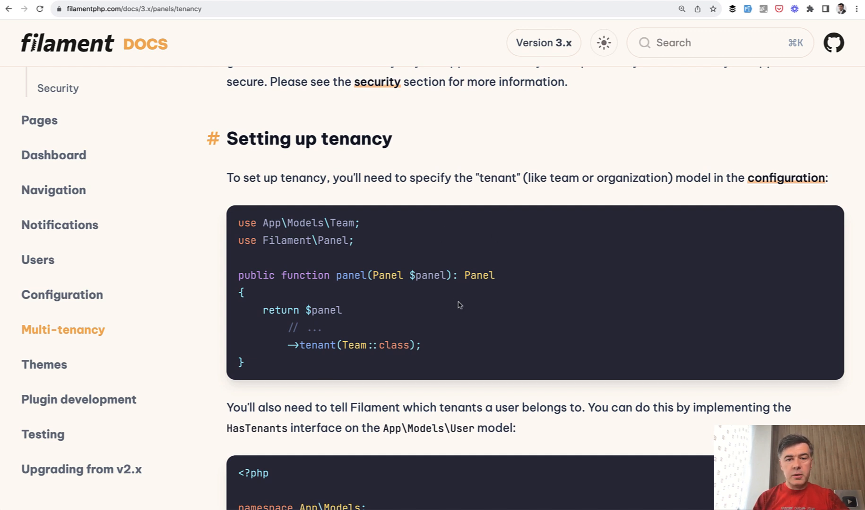
scroll(down, 3)
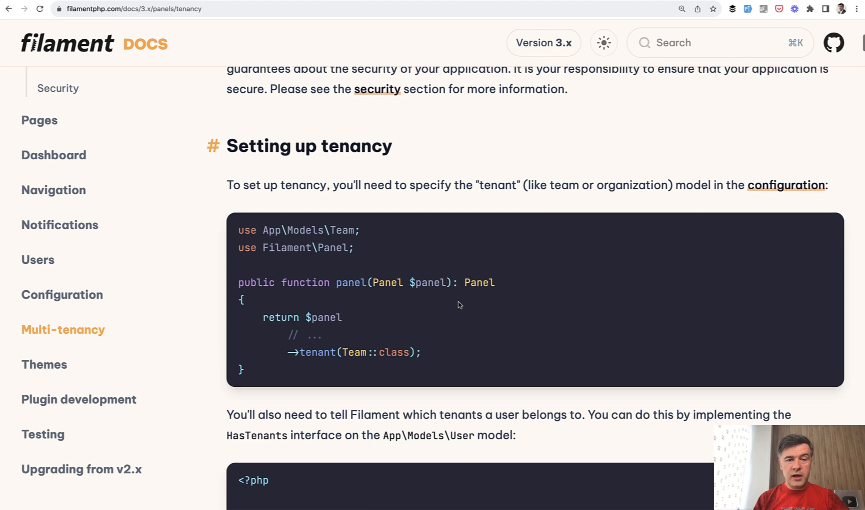
scroll(up, 3)
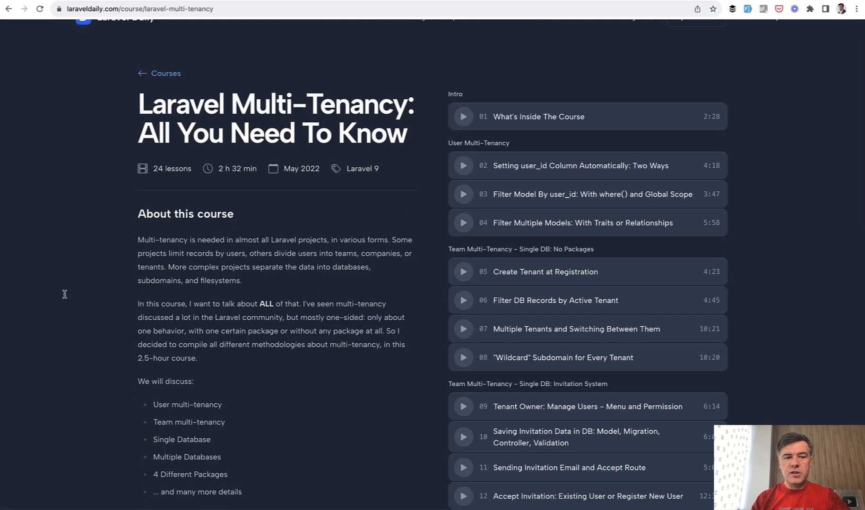
Scroll down the lesson list of the Laravel Multi-Tenancy: All You Need To Know course
scroll(down, 3)
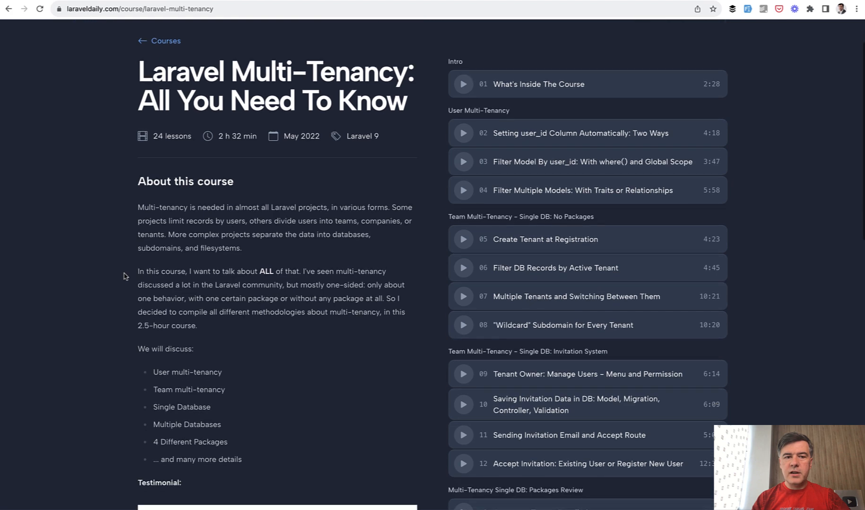
scroll(down, 3)
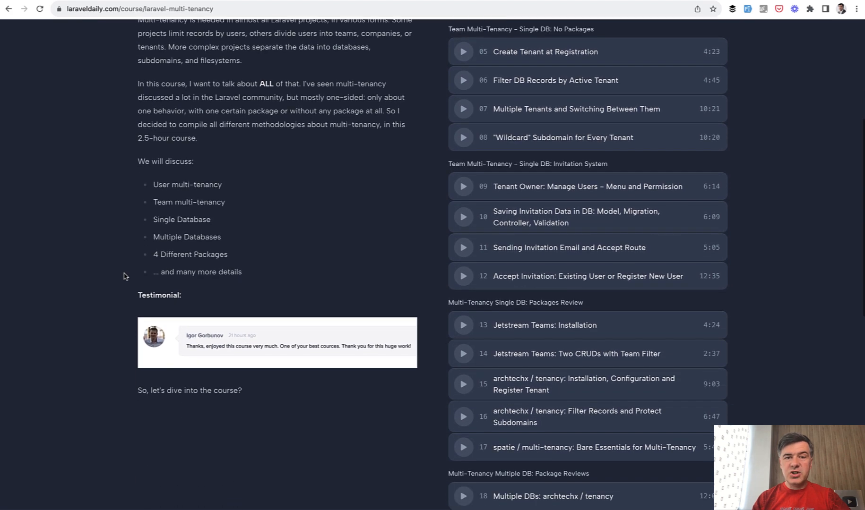
scroll(down, 3)
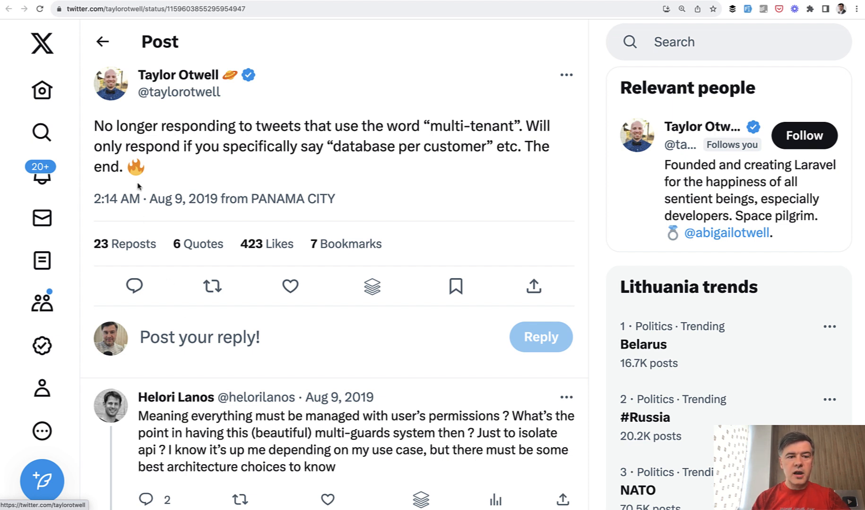
mouse_move(366, 167)
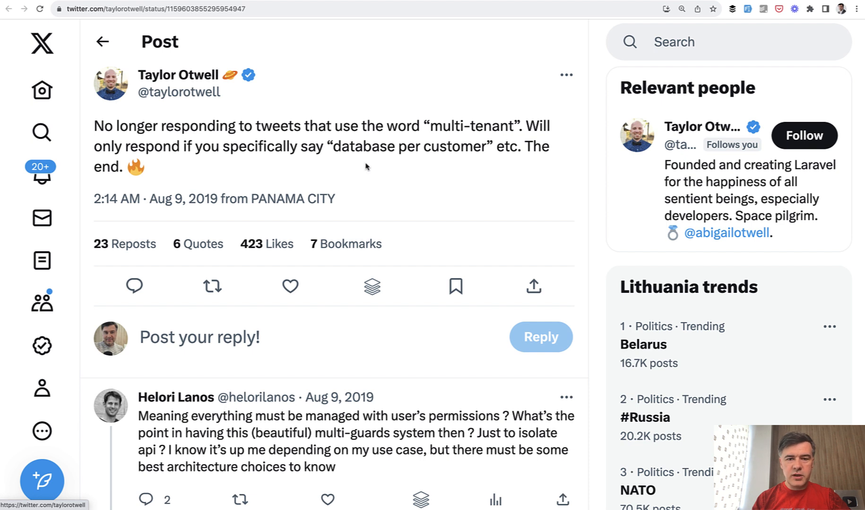
mouse_move(499, 143)
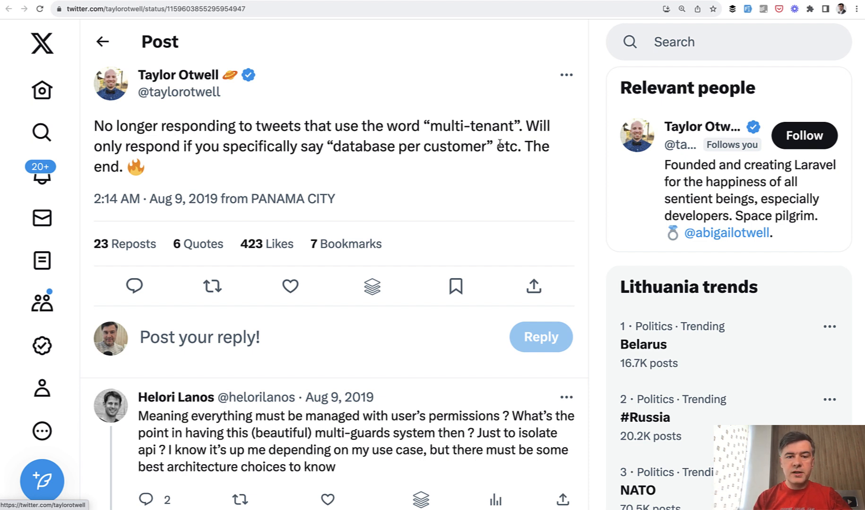
mouse_move(454, 181)
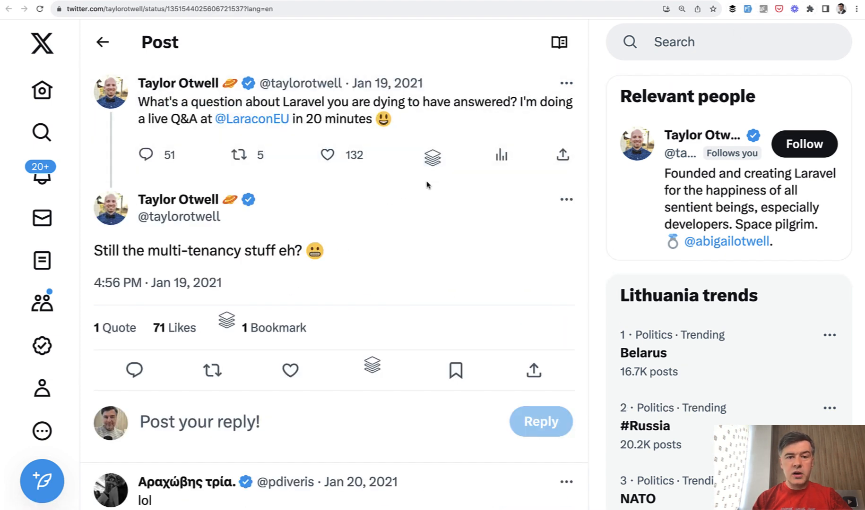
mouse_move(244, 175)
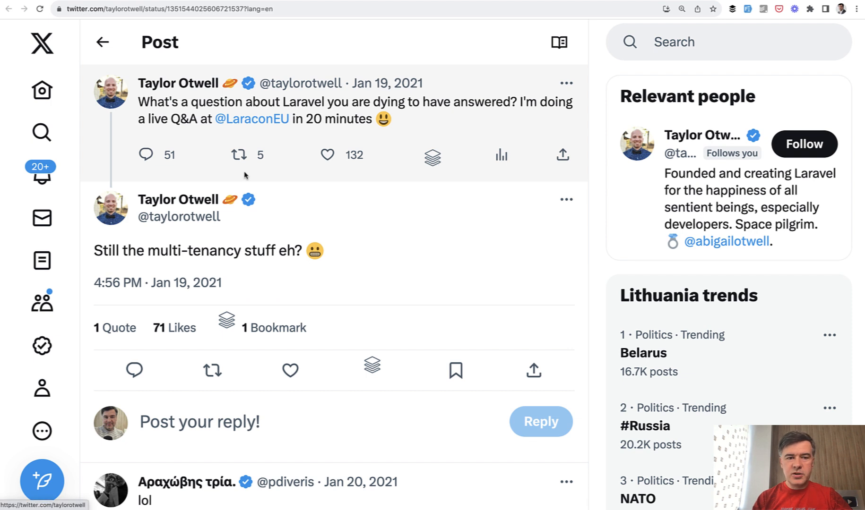
mouse_move(90, 264)
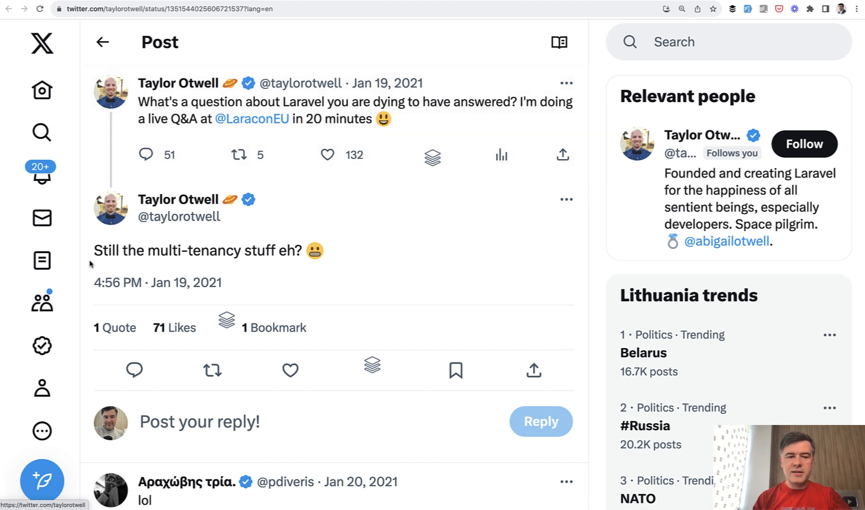
mouse_move(400, 278)
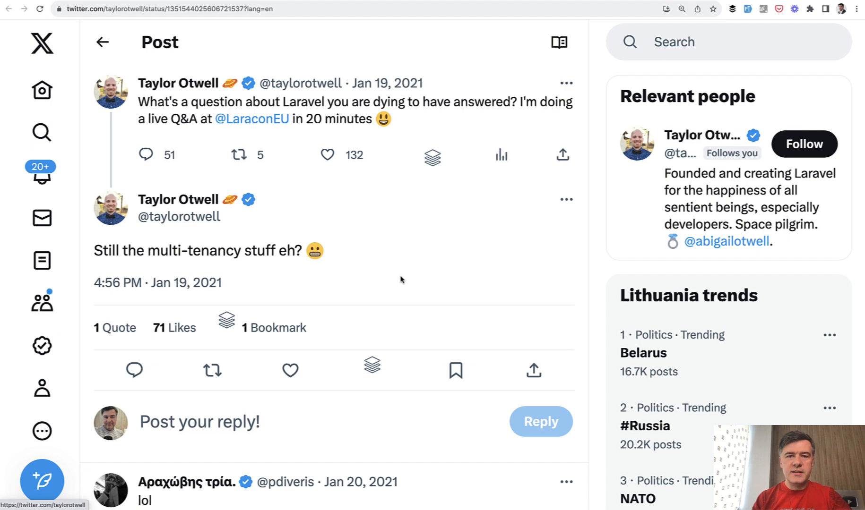
mouse_move(303, 4)
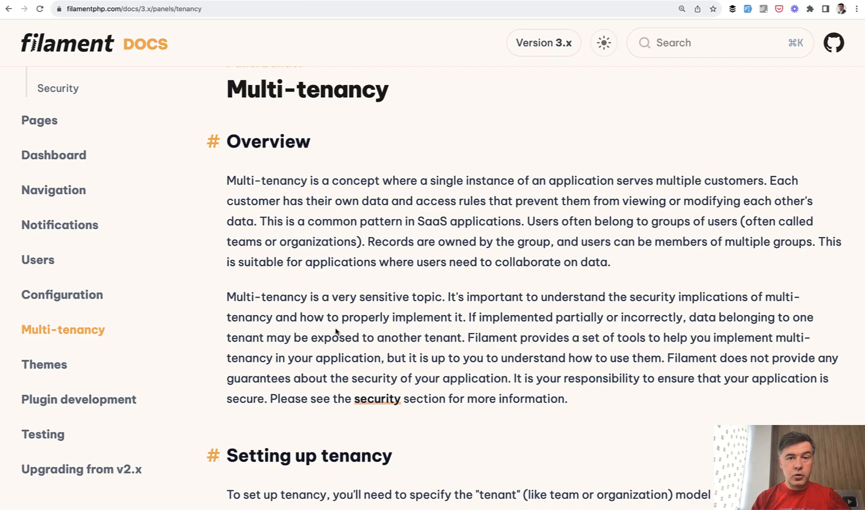
Scroll the Multi-tenancy overview to the security responsibility warning and drag across its text
scroll(down, 3)
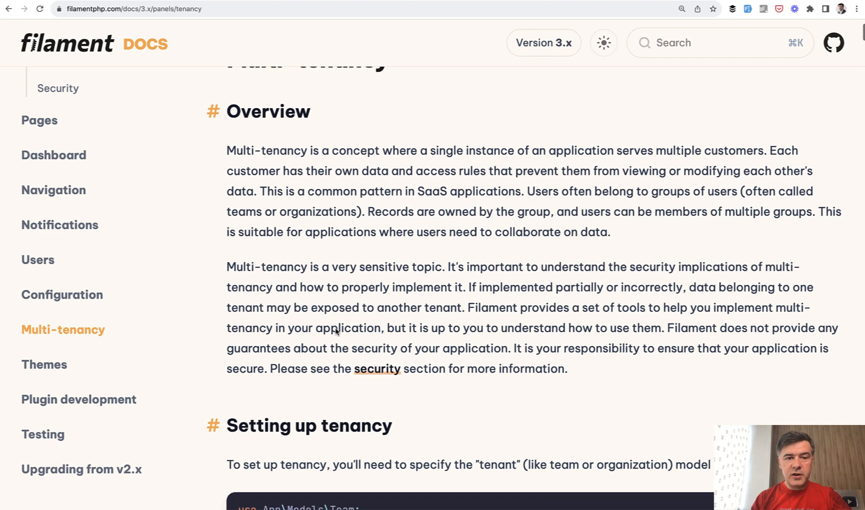
scroll(down, 3)
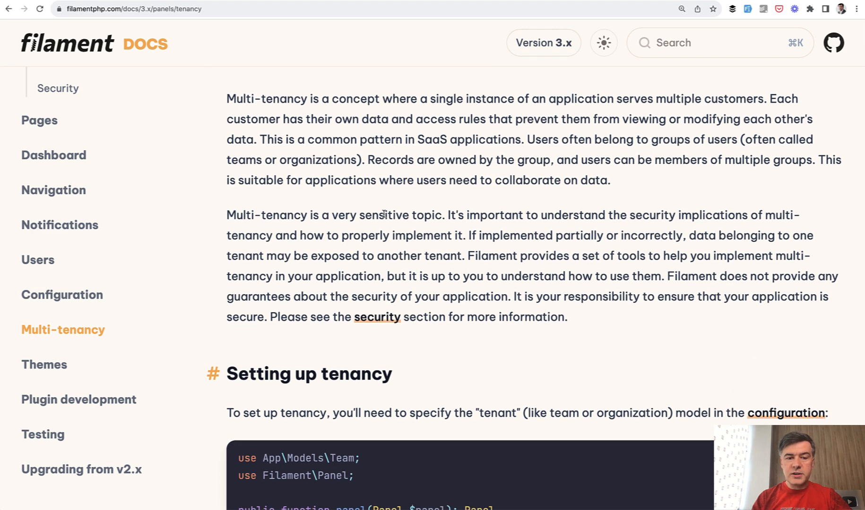
drag(333, 214, 445, 214)
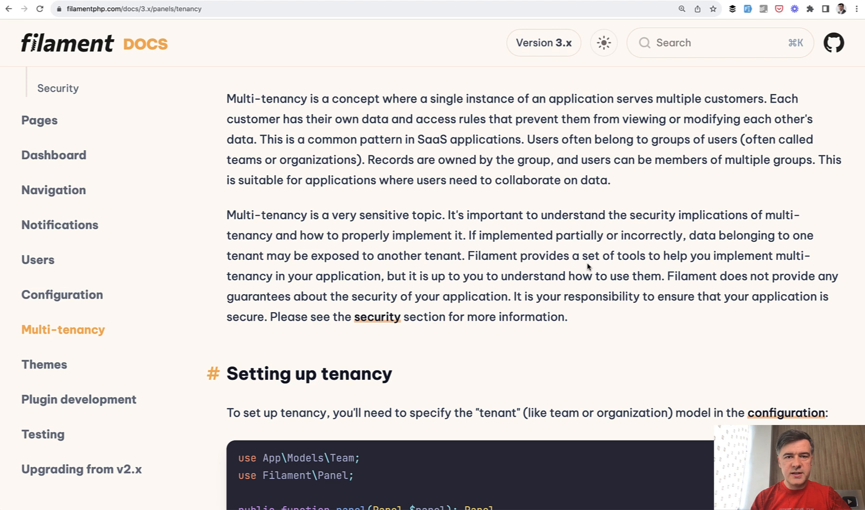
Jump to the tenancy security section and scroll past unsupported features to 'Setting up tenancy'
click(377, 316)
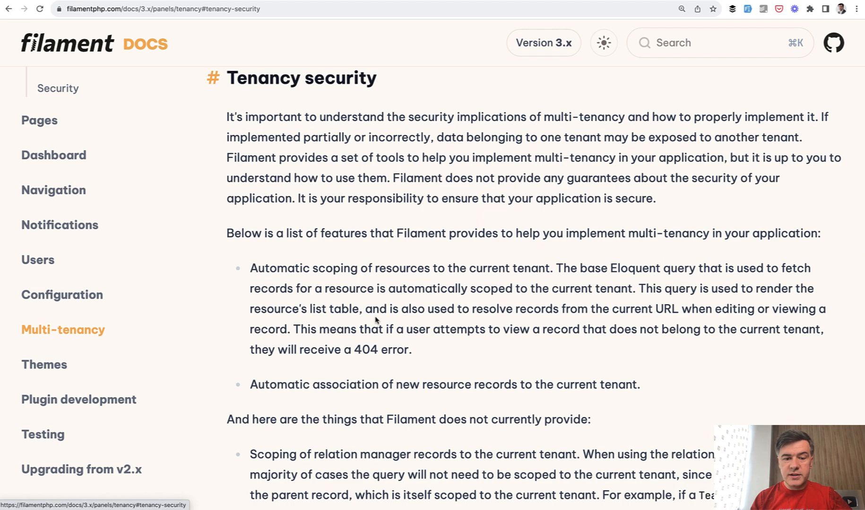
mouse_move(262, 283)
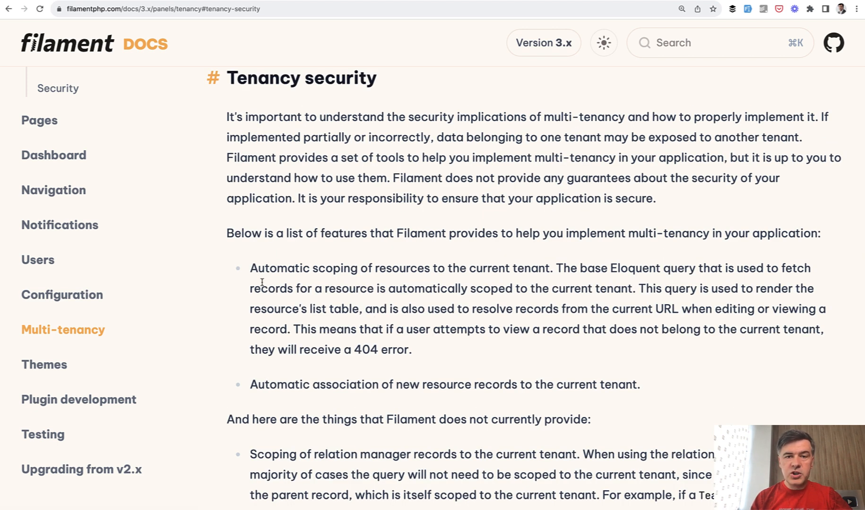
scroll(down, 3)
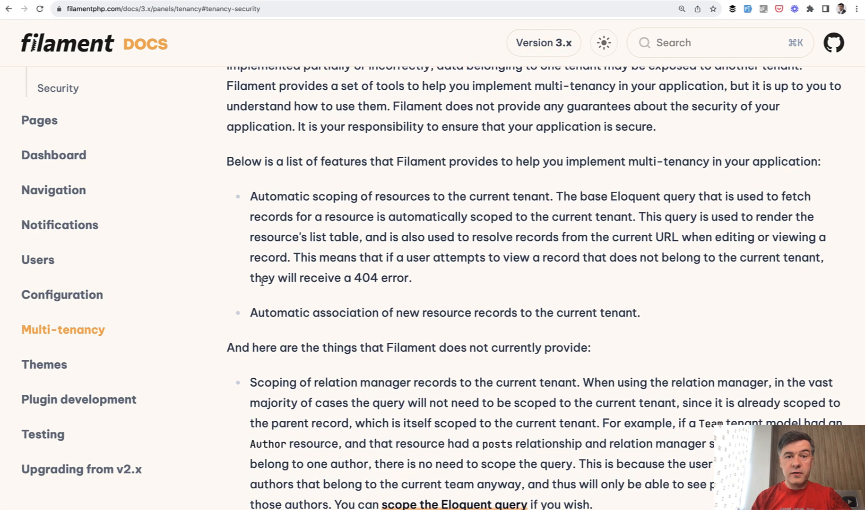
scroll(down, 3)
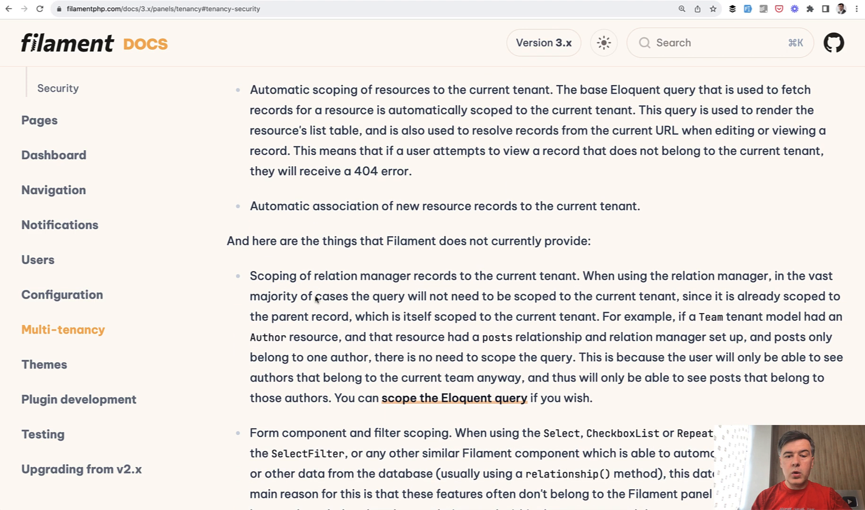
scroll(down, 3)
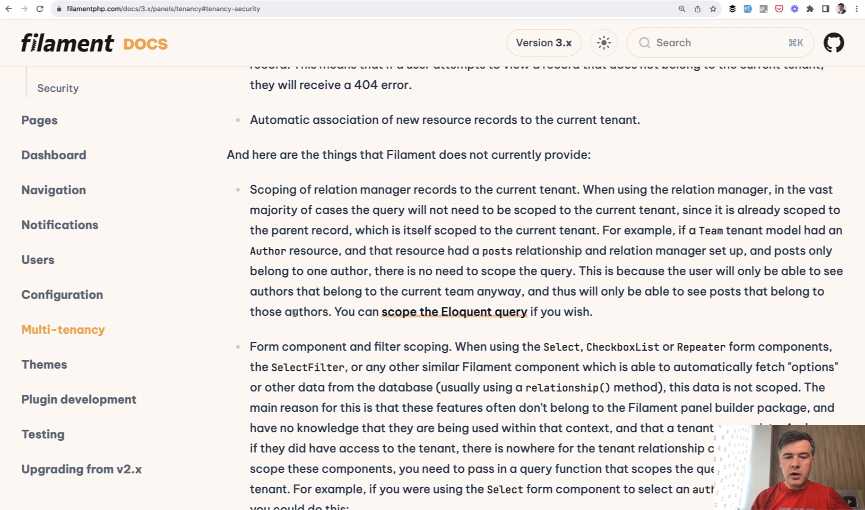
scroll(down, 3)
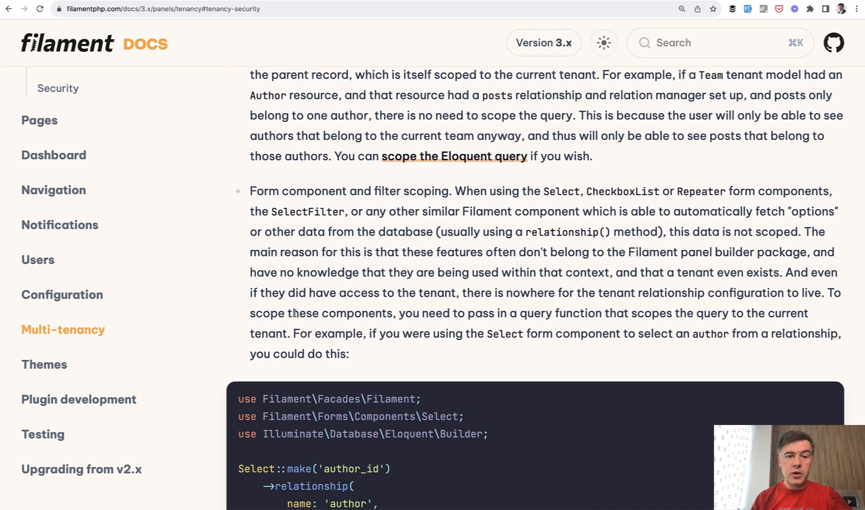
scroll(up, 3)
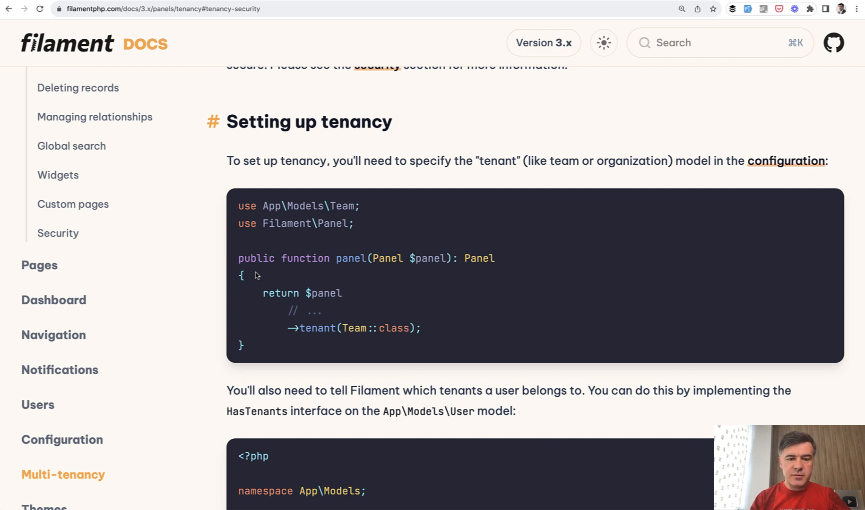
scroll(down, 3)
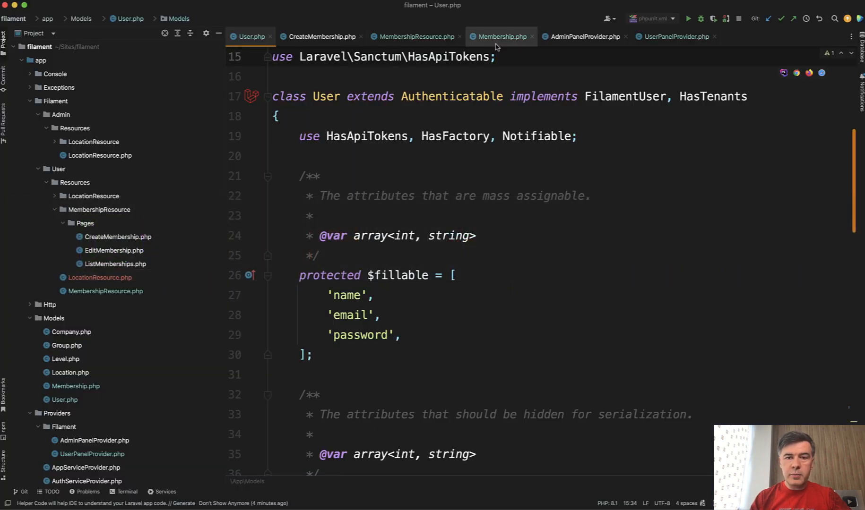
In Membership.php, add $builder->where('user_id', auth()->id()); inside the by_user scope's auth check
click(500, 37)
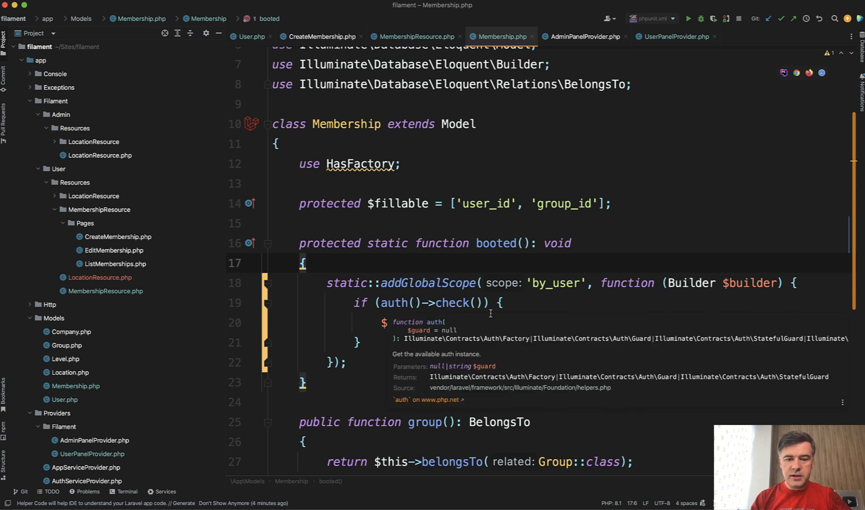
text($builder->where('user_id', auth()->id());)
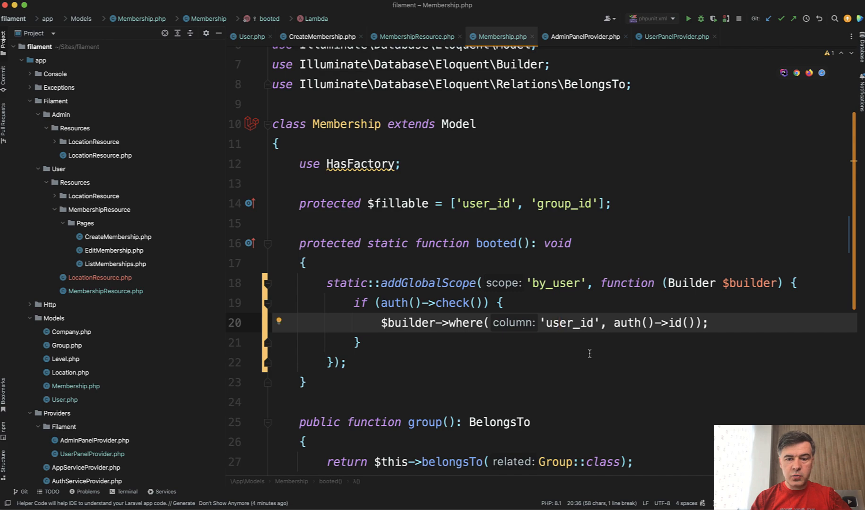
mouse_move(494, 354)
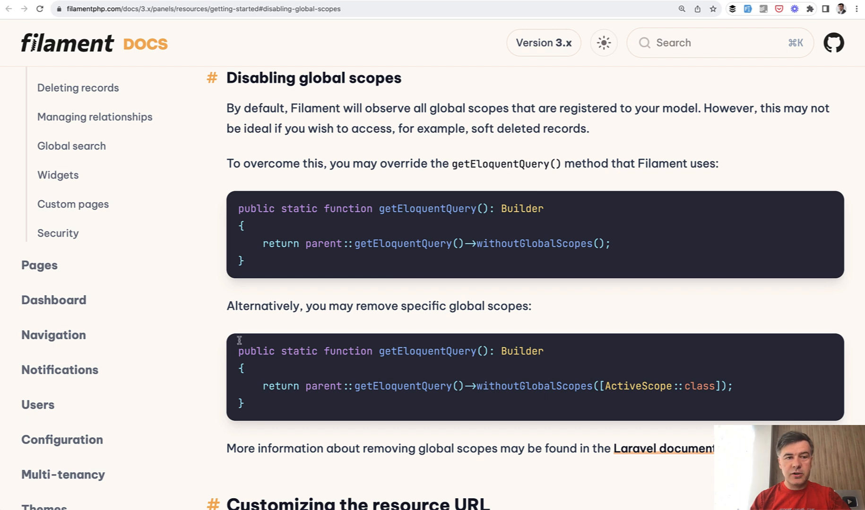
mouse_move(325, 149)
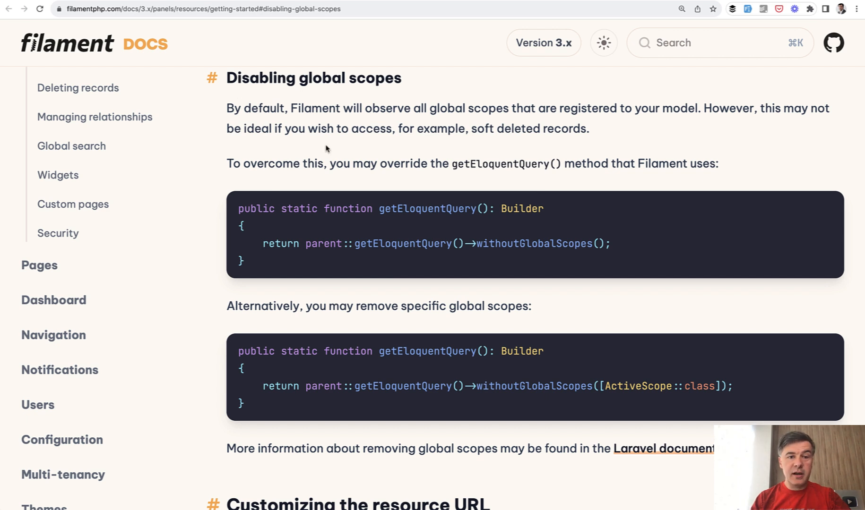
Highlight the 'Disabling global scopes' note that Filament observes model global scopes
drag(226, 109, 589, 128)
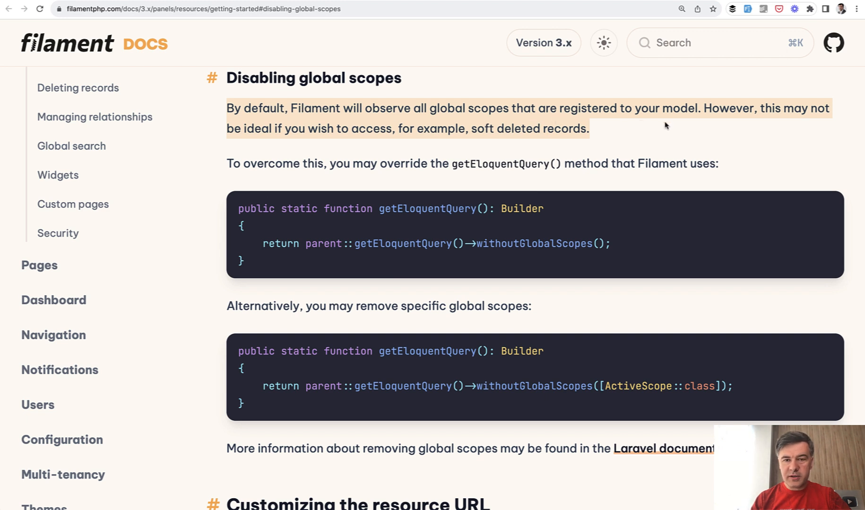
mouse_move(682, 132)
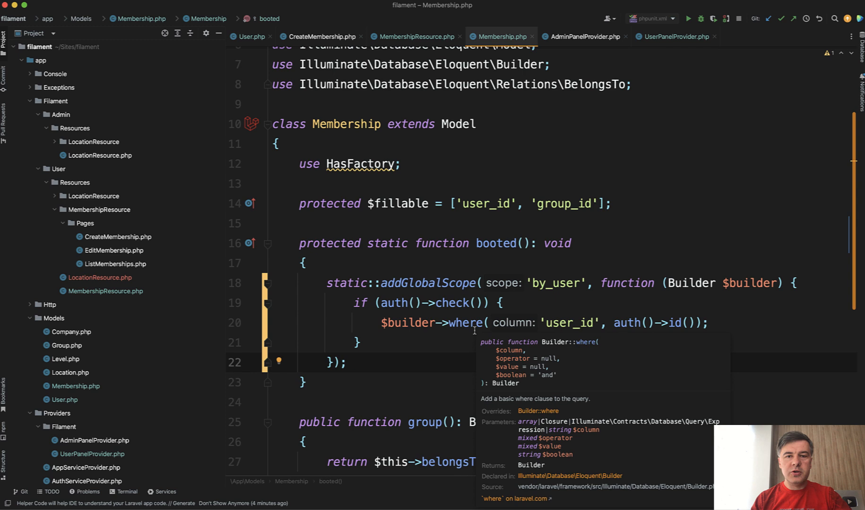
Select the user-scoping query in Membership.php, then view CreateMembership's mutateFormDataBeforeCreate
double_click(427, 283)
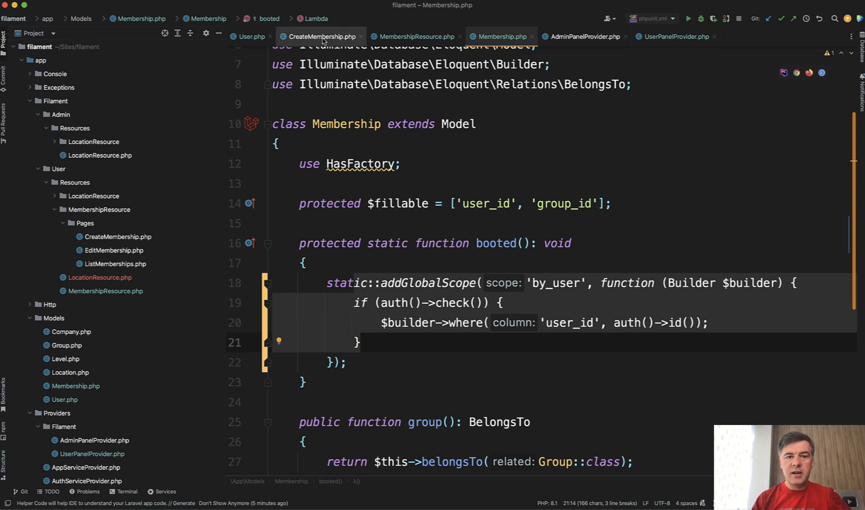
click(320, 36)
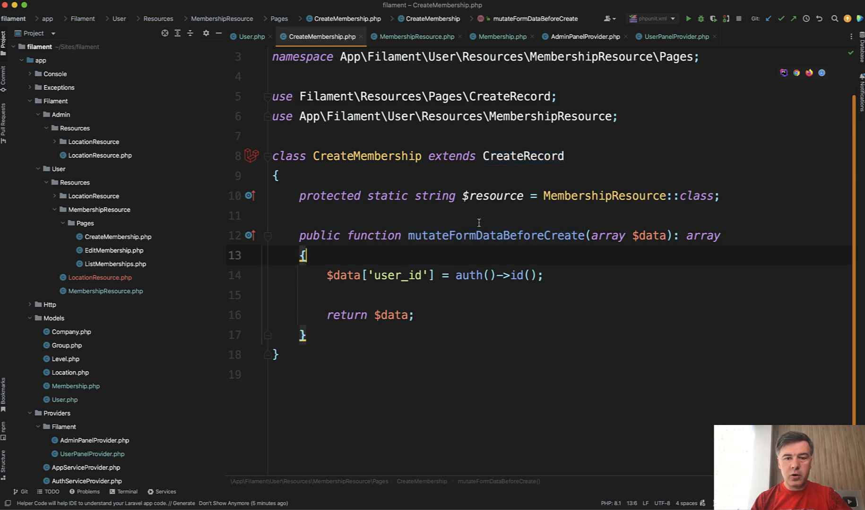
mouse_move(410, 302)
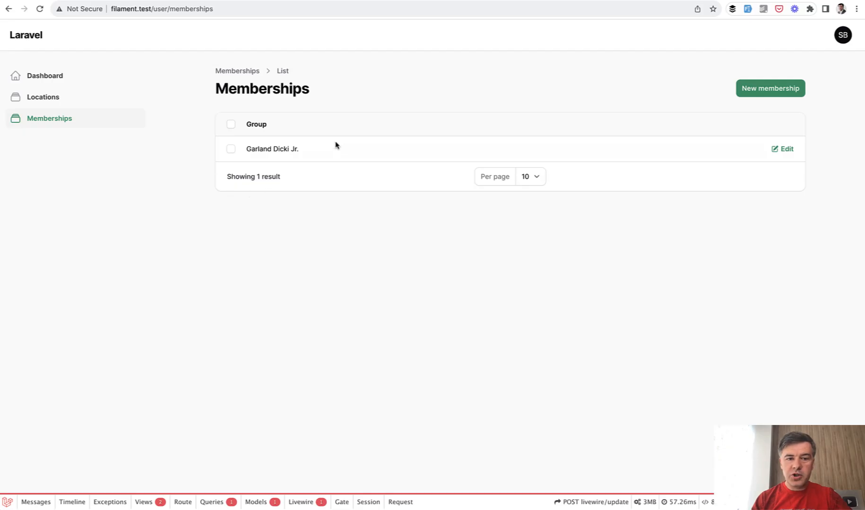
mouse_move(368, 109)
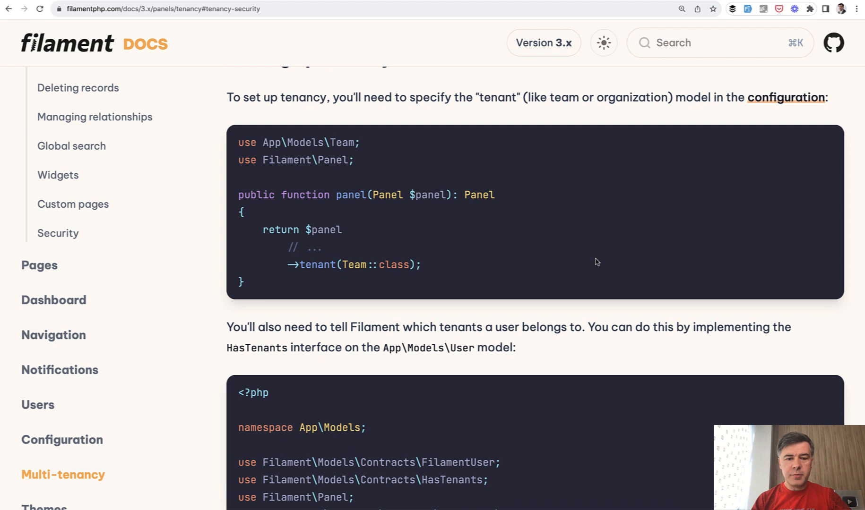
Scroll the tenancy docs, then bring PhpStorm's open-file switcher to the front
scroll(down, 3)
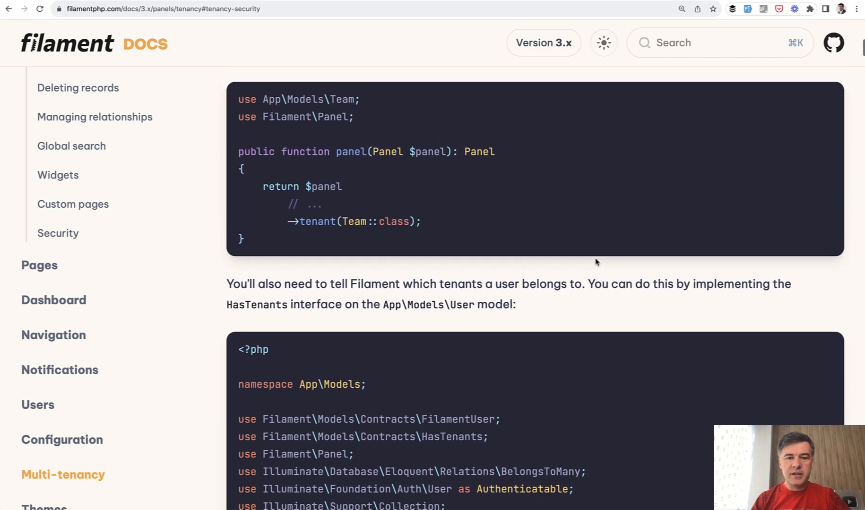
mouse_move(461, 220)
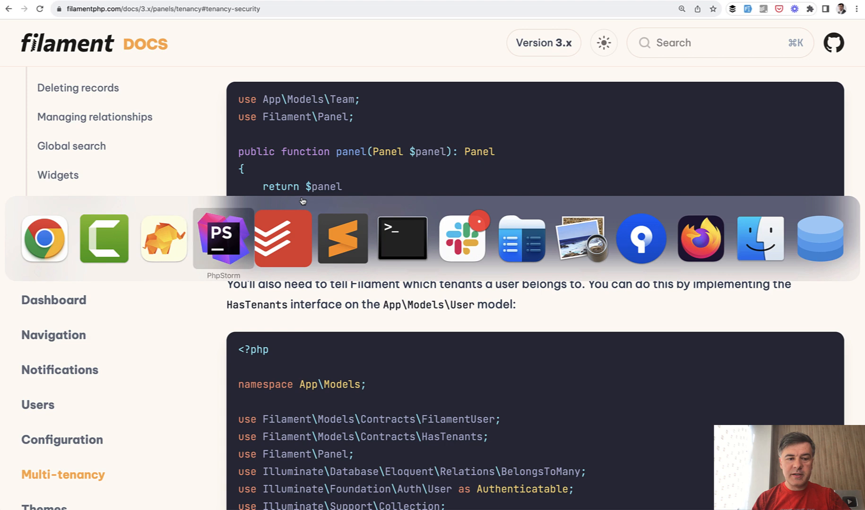
click(224, 239)
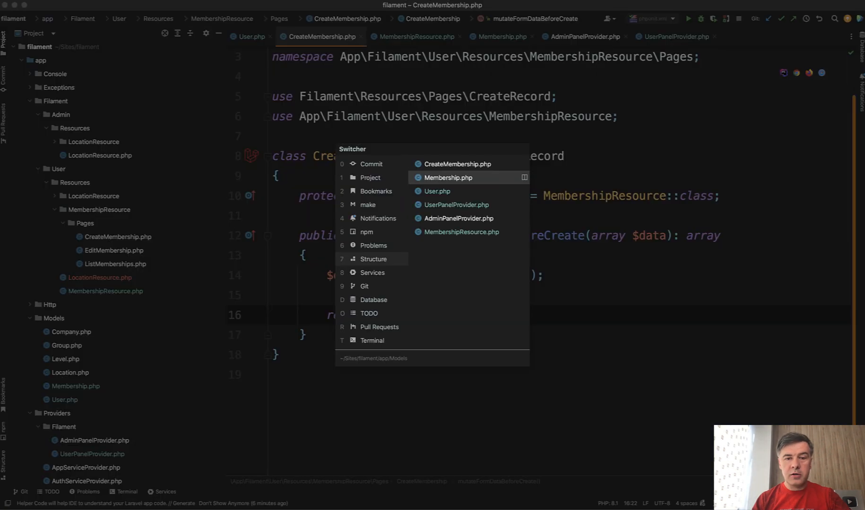
Review UserPanelProvider and Membership, then scroll User.php to its FilamentUser, HasTenants declaration
click(455, 204)
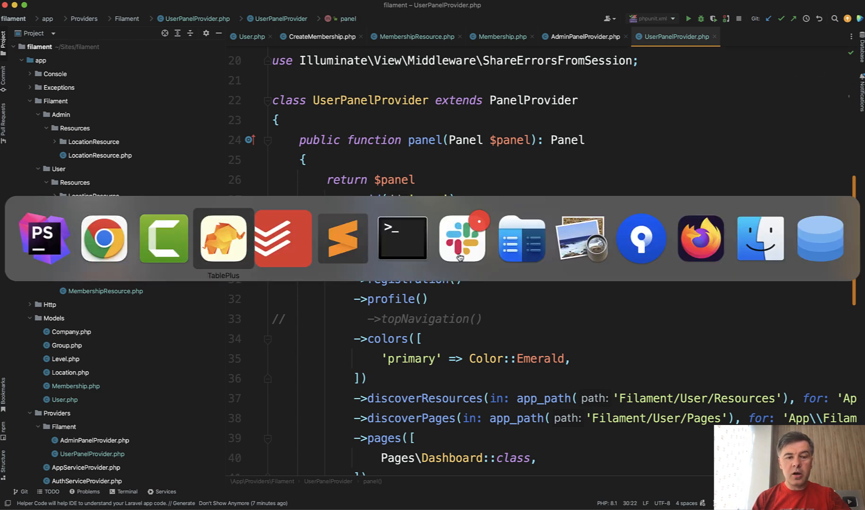
click(223, 238)
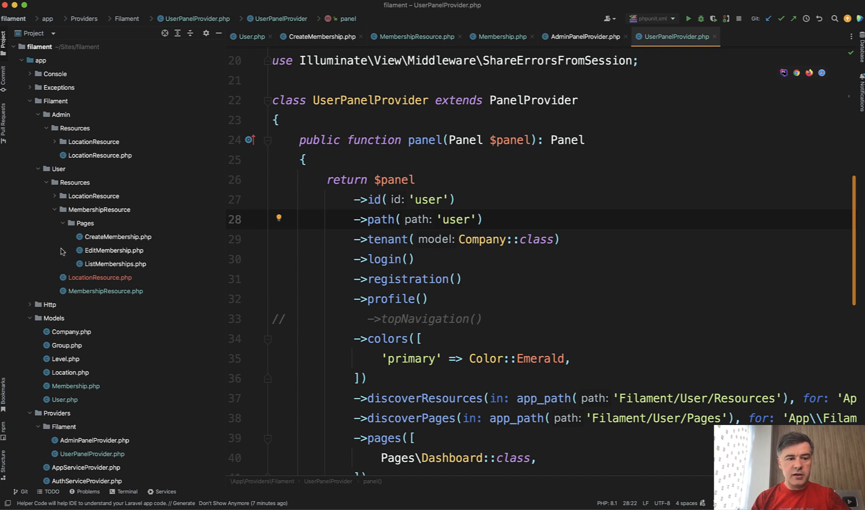
scroll(down, 3)
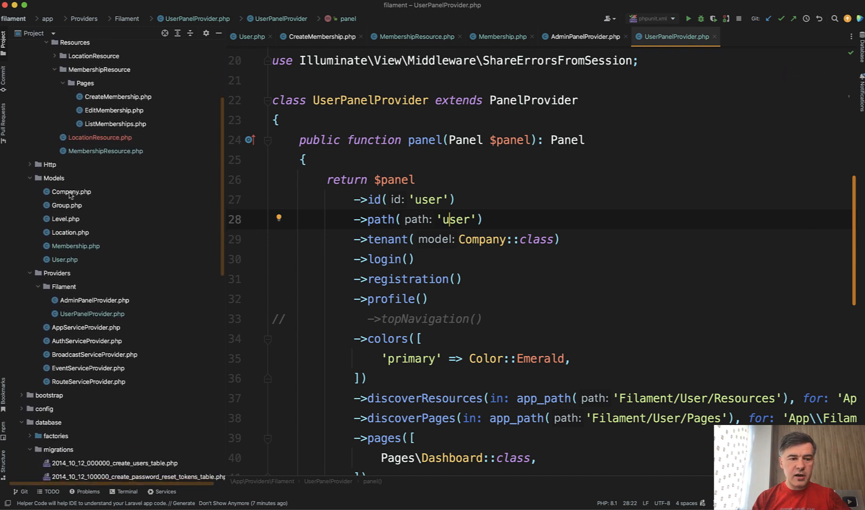
click(499, 36)
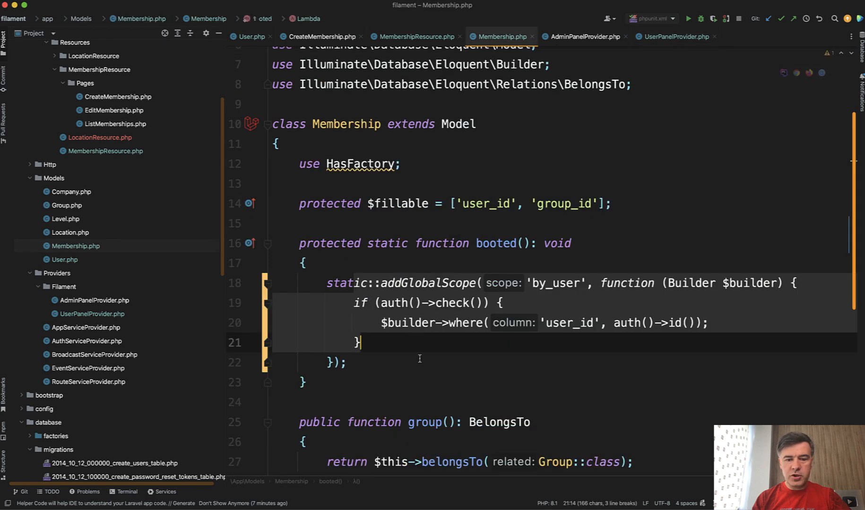
scroll(down, 3)
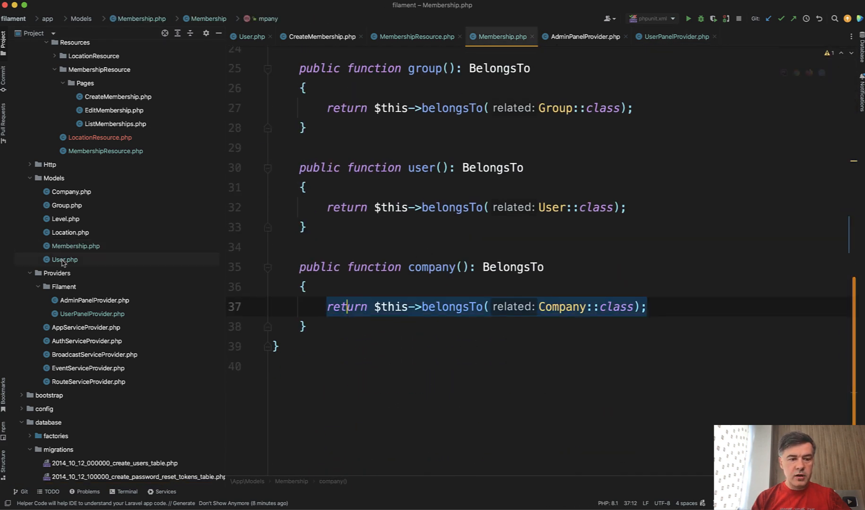
click(250, 36)
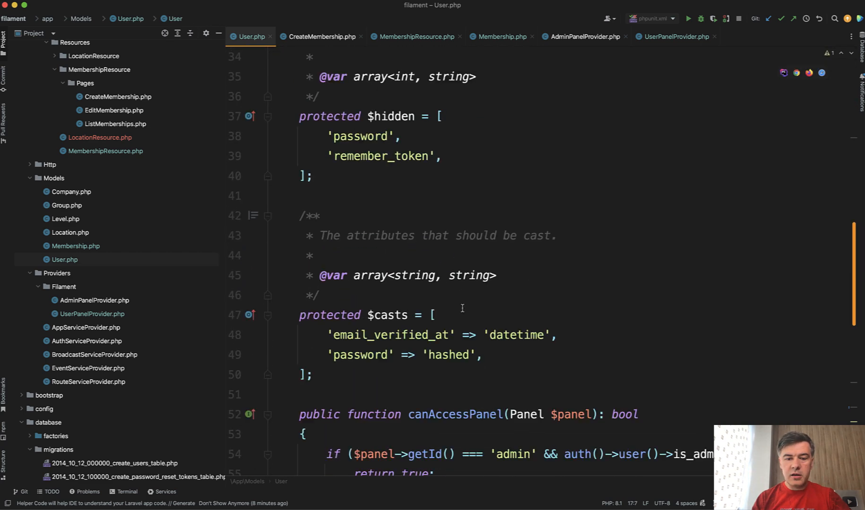
scroll(down, 3)
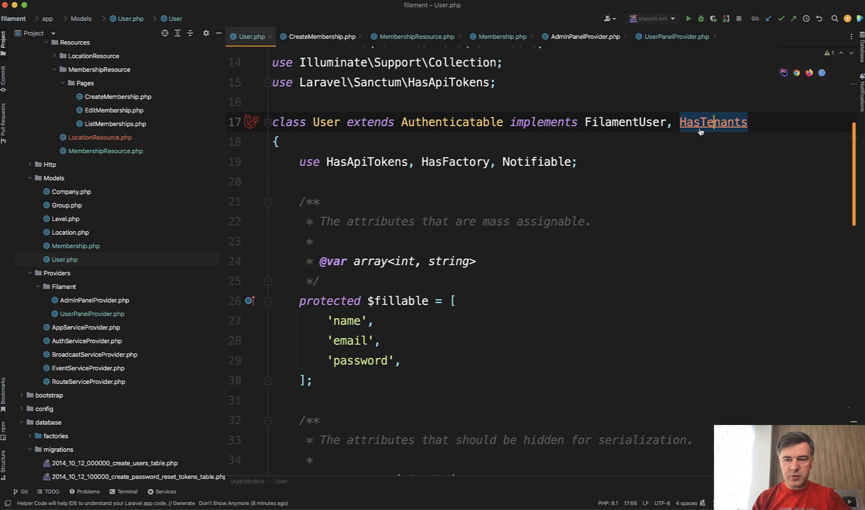
Inspect the HasTenants interface, User's getTenants/canAccessTenant, and Membership's group, user, company relationships
click(712, 122)
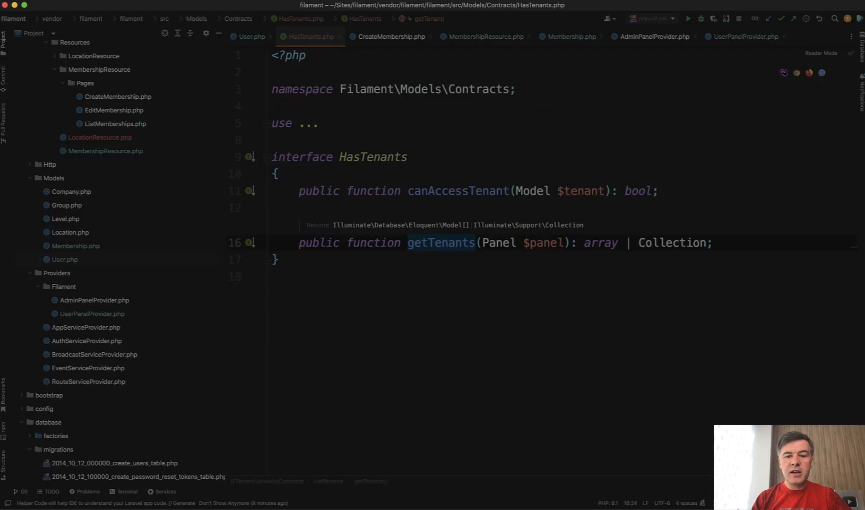
click(250, 36)
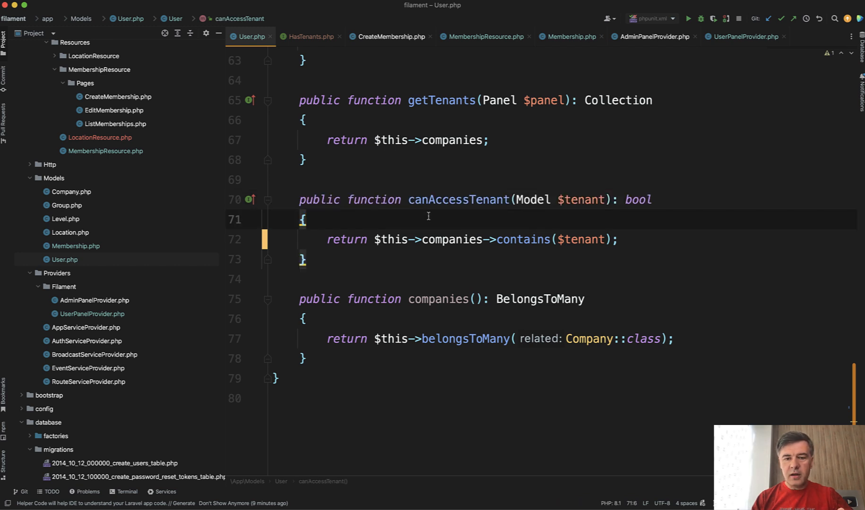
mouse_move(456, 241)
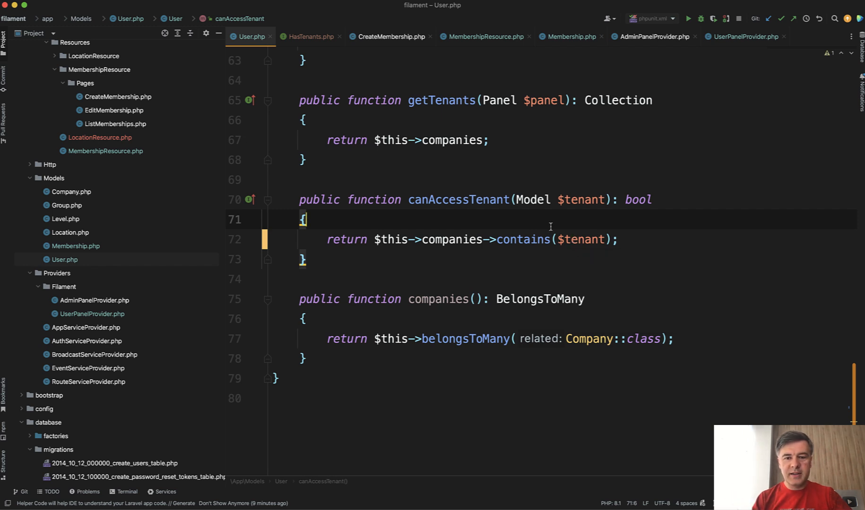
click(499, 37)
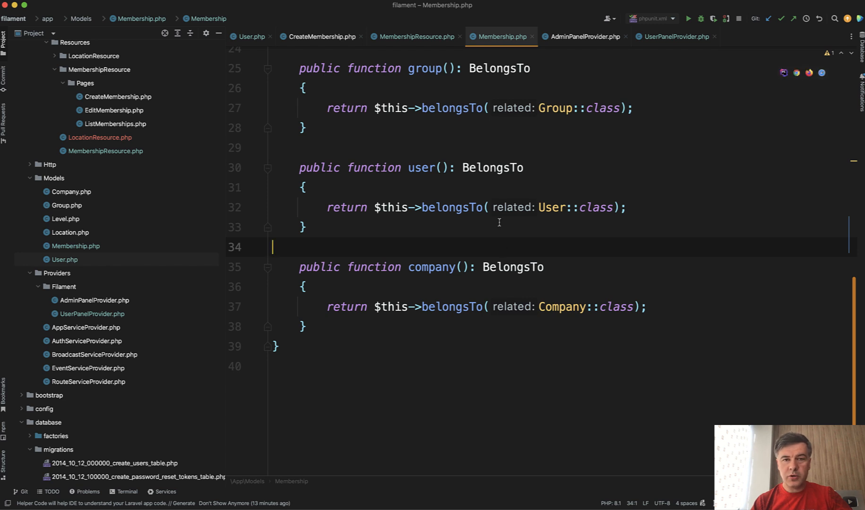
Select Company in Membership's company() relationship and inspect the Company class behind it
double_click(432, 267)
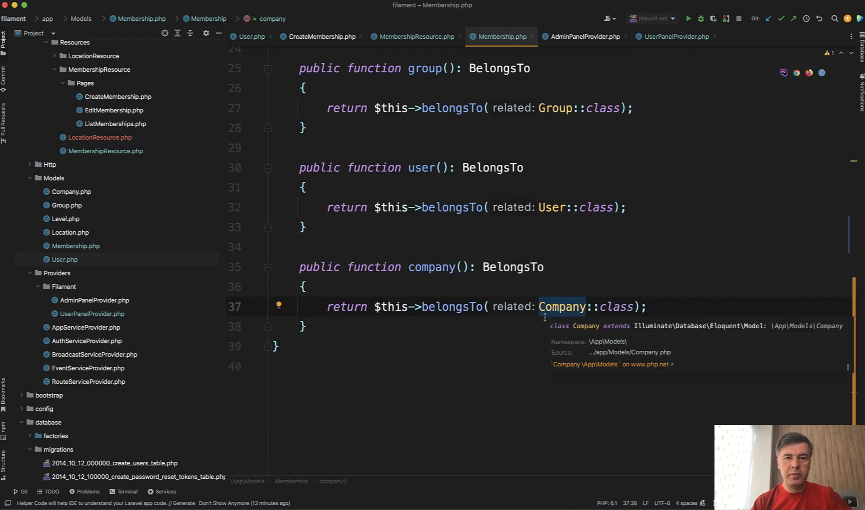
click(561, 307)
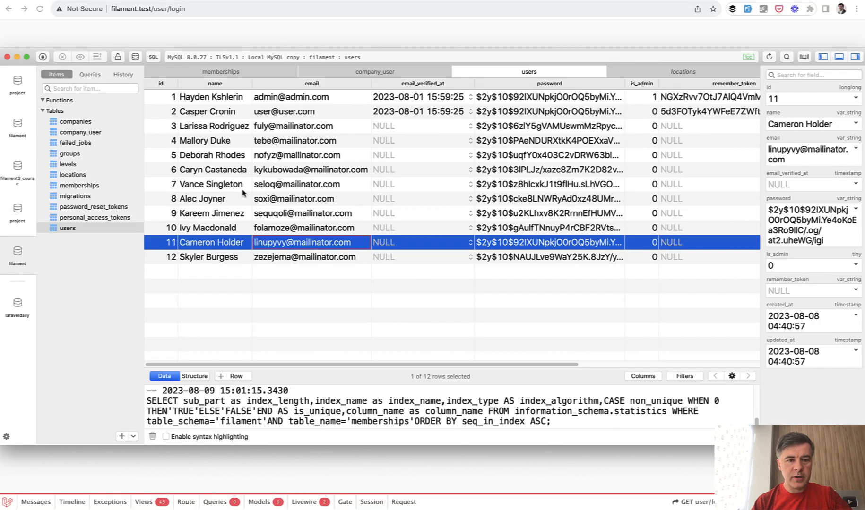
mouse_move(85, 177)
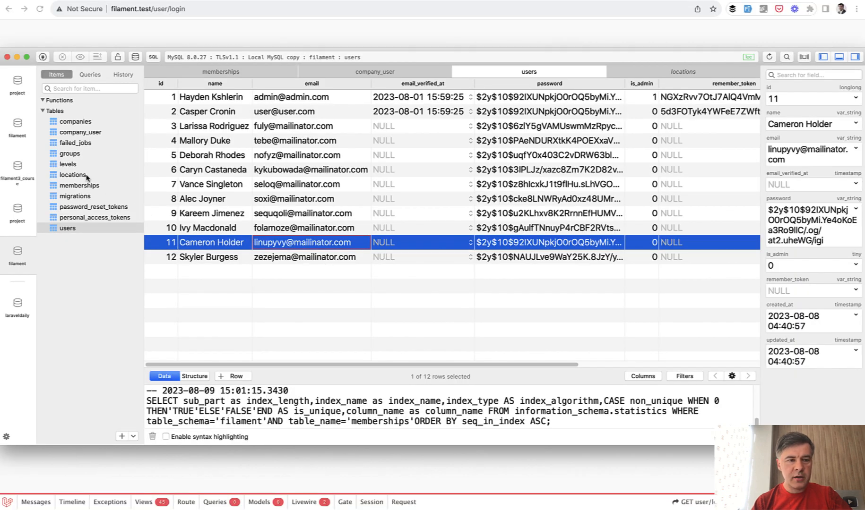
Show the company_user pivot table linking users 11 and 10 to companies 2 and 4
click(80, 132)
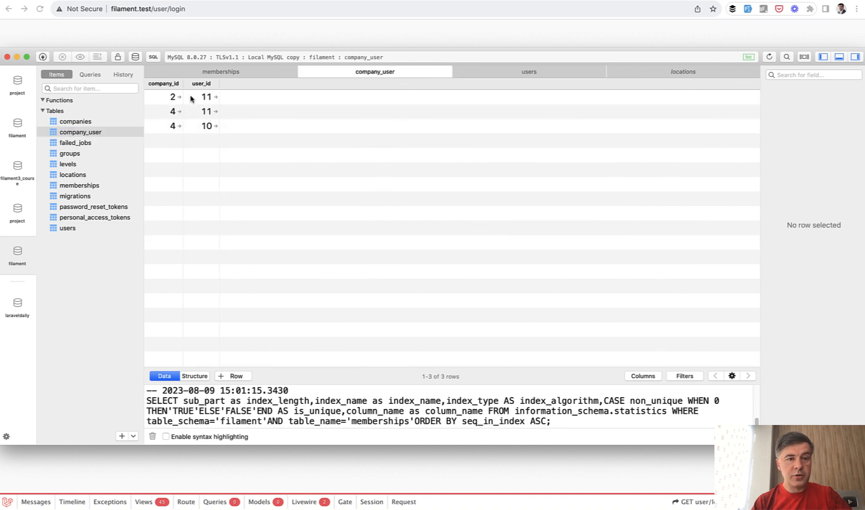
mouse_move(307, 246)
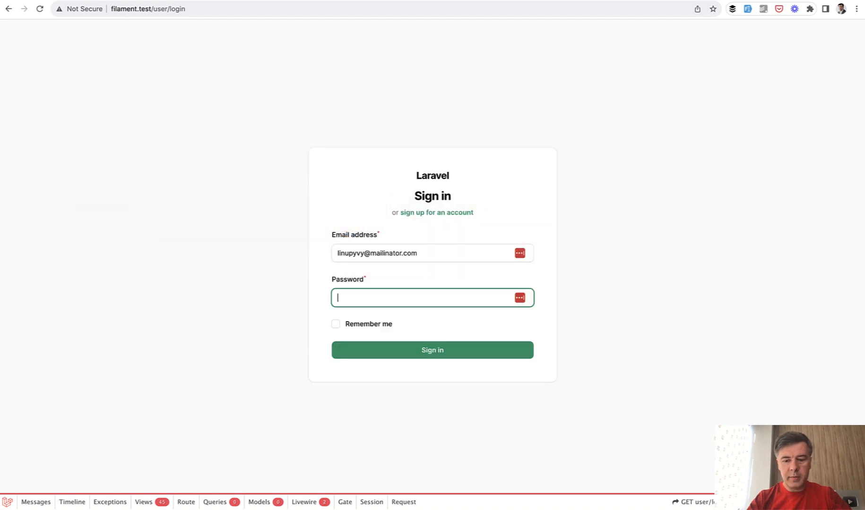
click(432, 349)
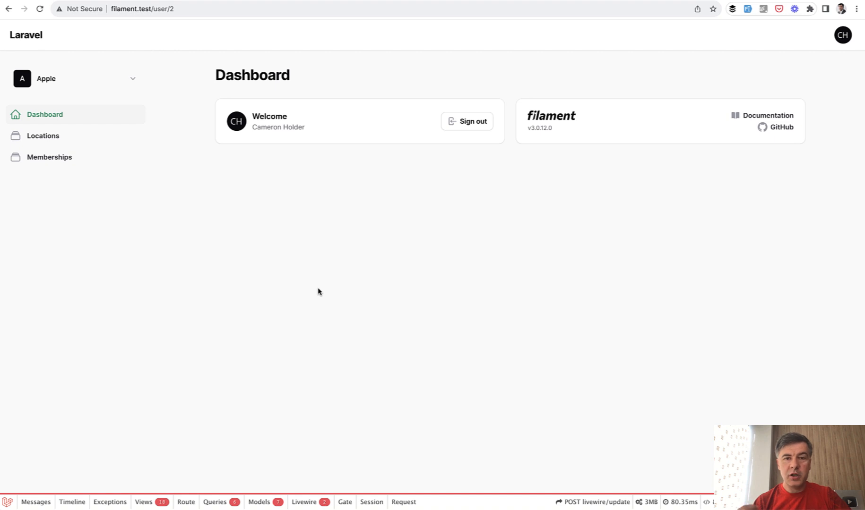
key(ctrl+plus)
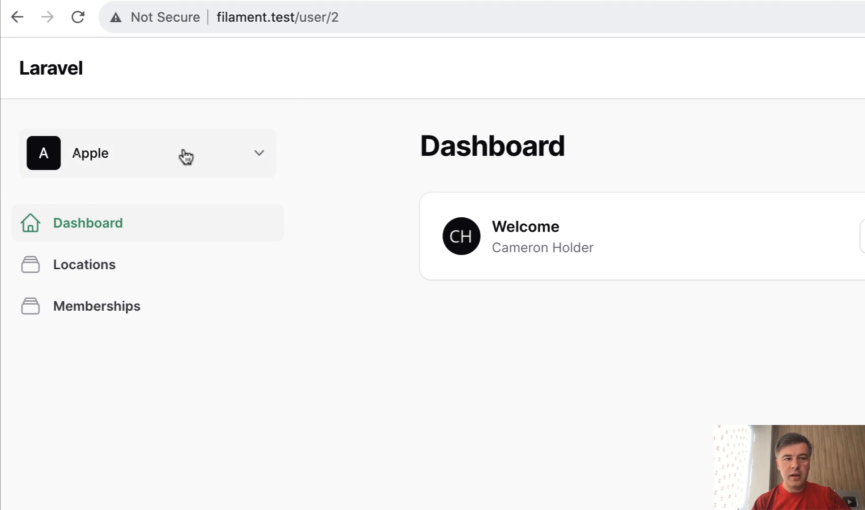
click(146, 152)
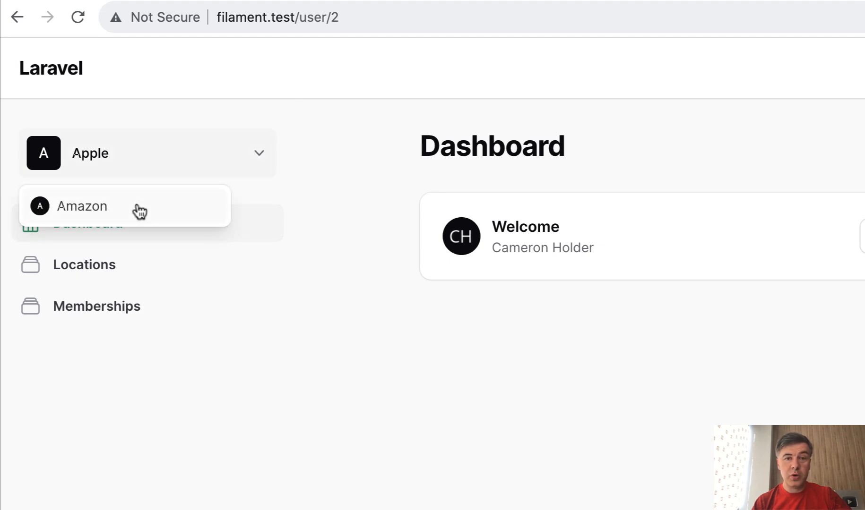
click(83, 206)
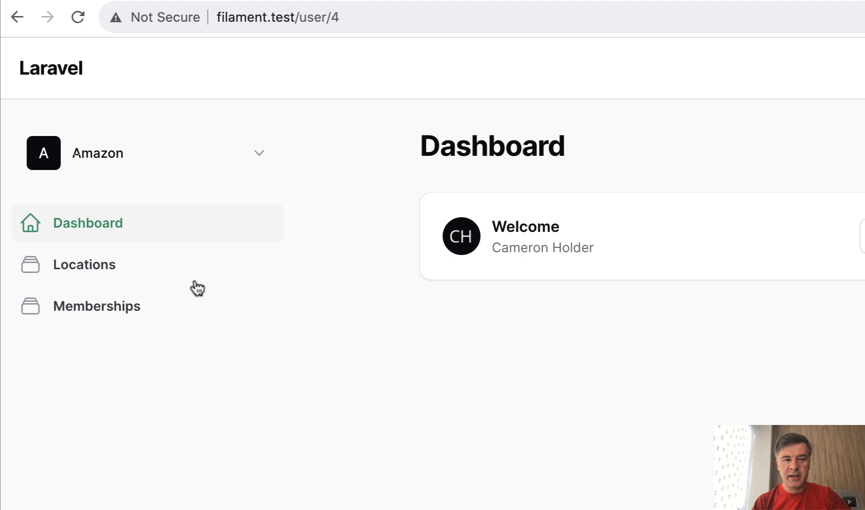
click(96, 306)
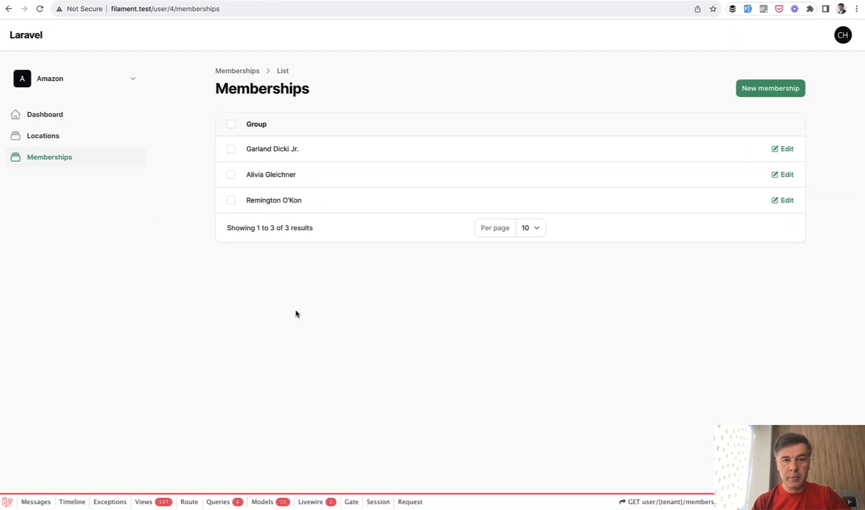
mouse_move(223, 312)
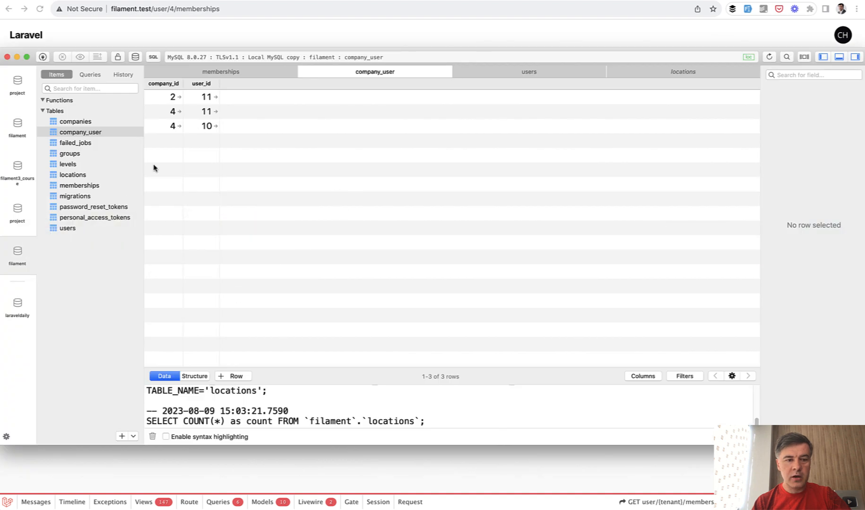
Open the memberships table and inspect its first record, where most rows have company_id 4
click(79, 185)
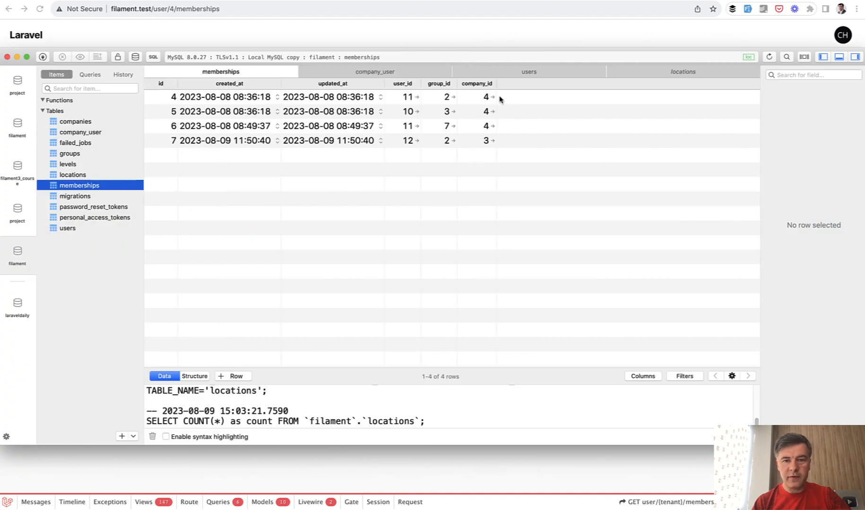
click(475, 97)
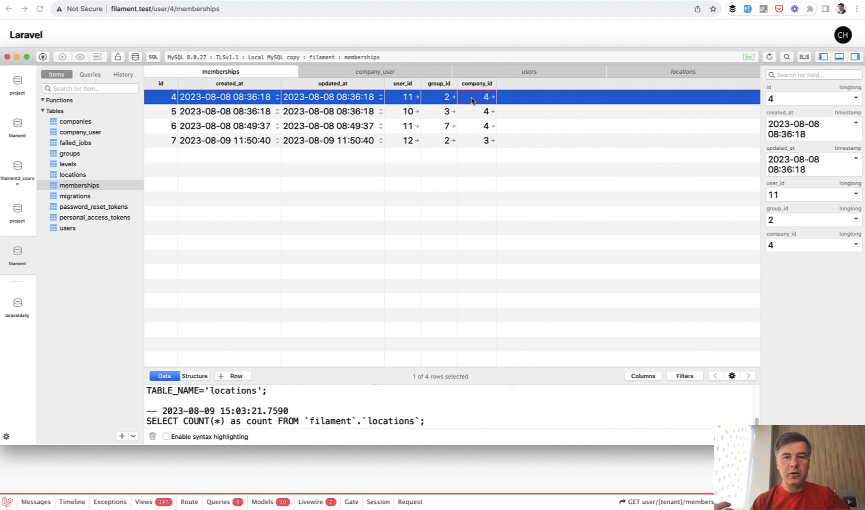
mouse_move(469, 107)
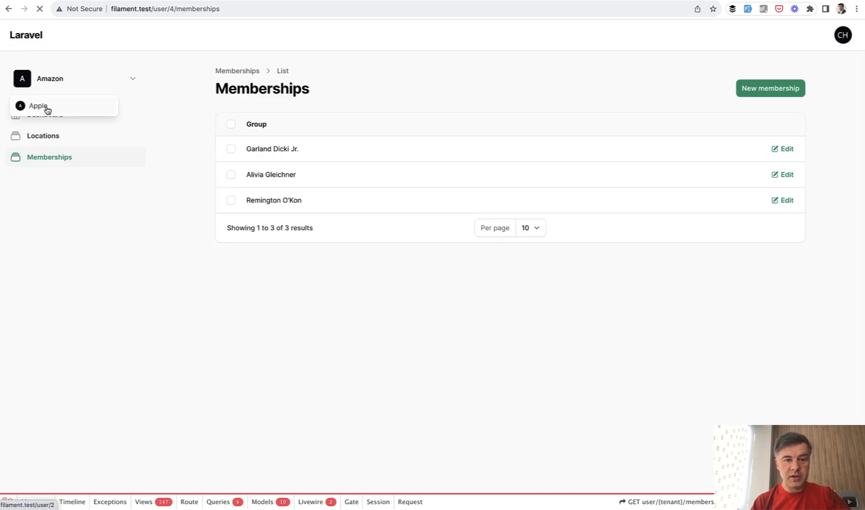
Switch the tenant from Amazon to Apple and list Apple's memberships
click(38, 106)
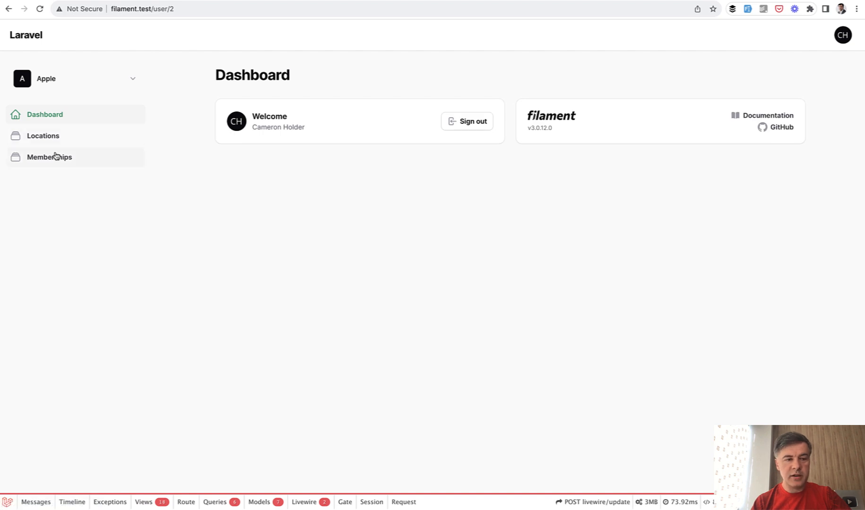
click(50, 157)
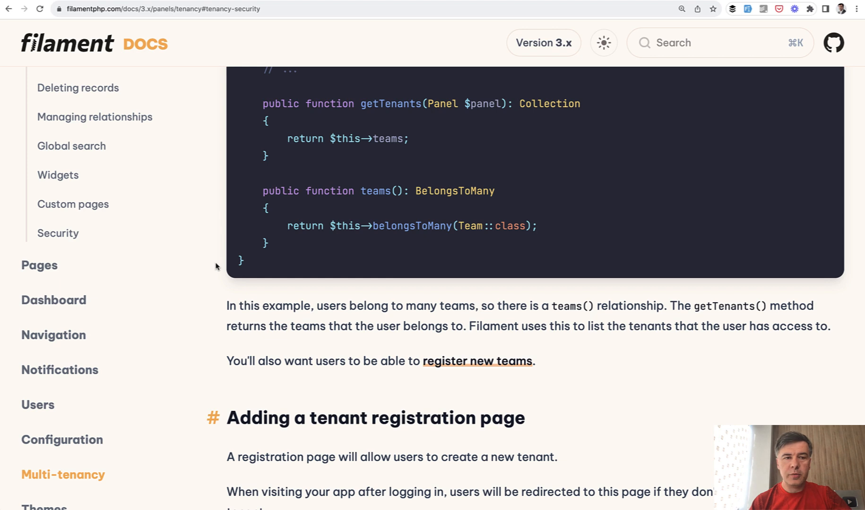
Scroll the Filament multi-tenancy docs down to the Billing section on Laravel Spark
scroll(down, 3)
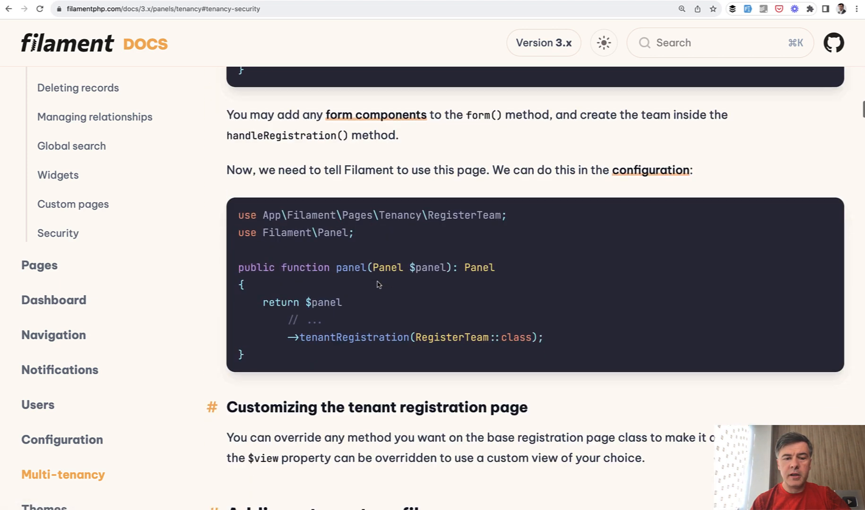
scroll(down, 3)
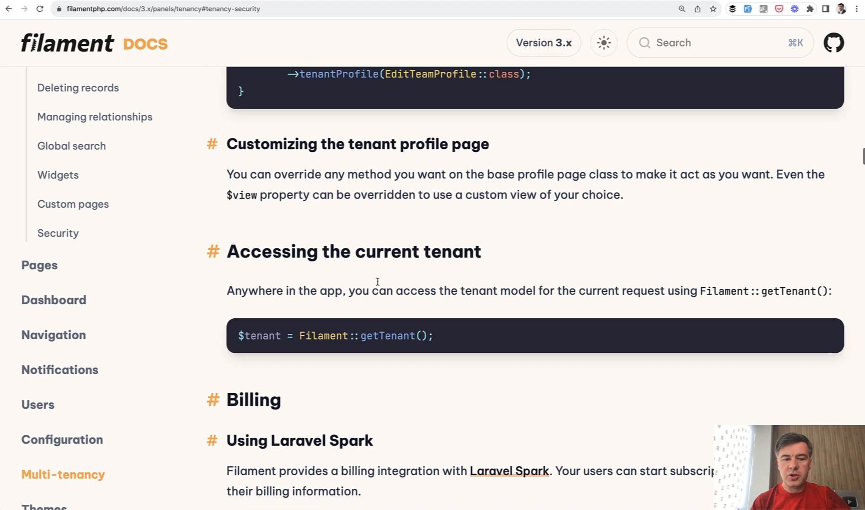
scroll(down, 3)
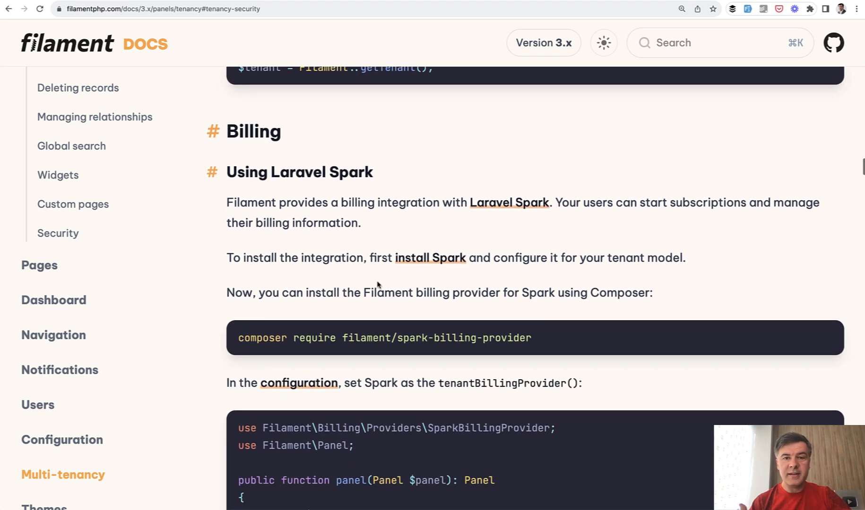
mouse_move(271, 250)
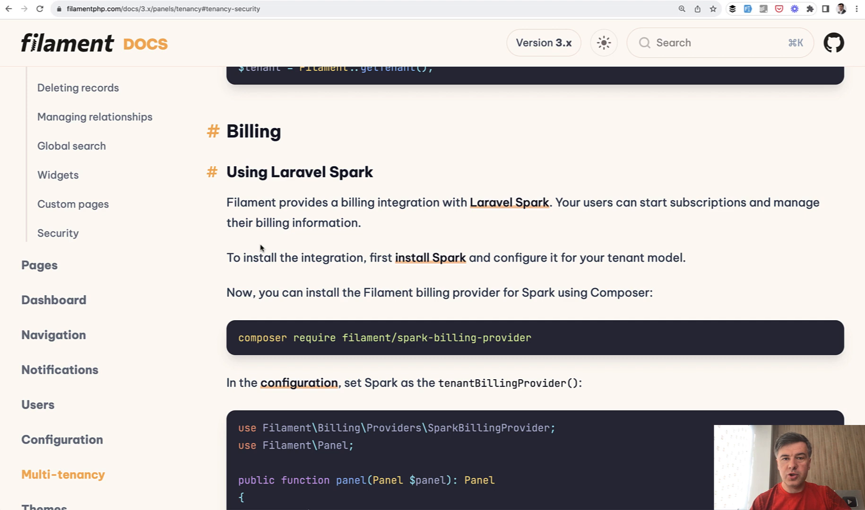
scroll(down, 3)
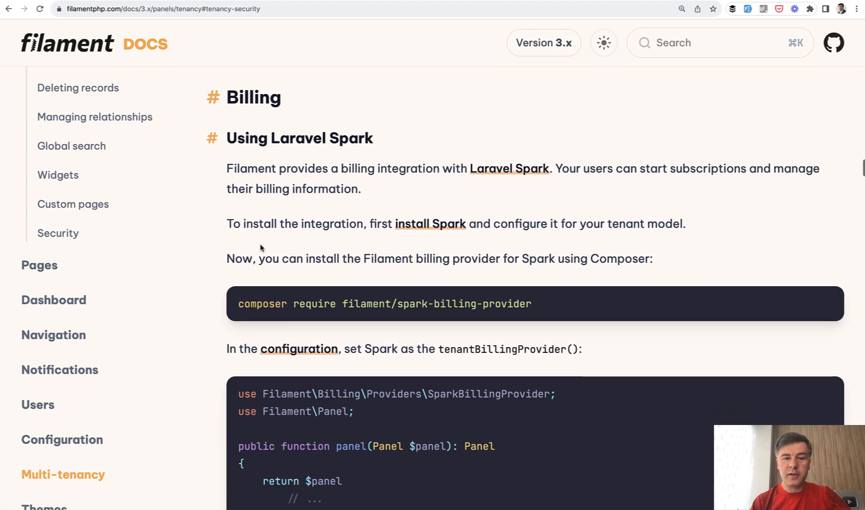
scroll(down, 3)
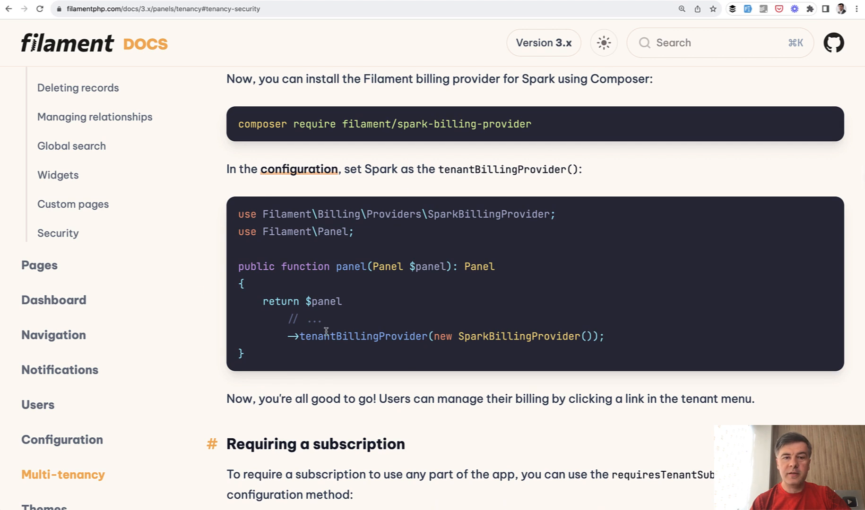
scroll(down, 3)
text(composer)
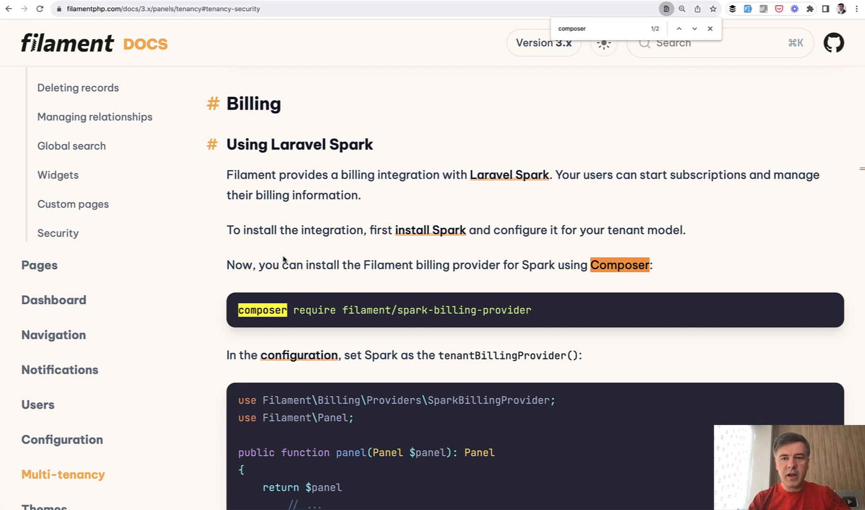
mouse_move(390, 396)
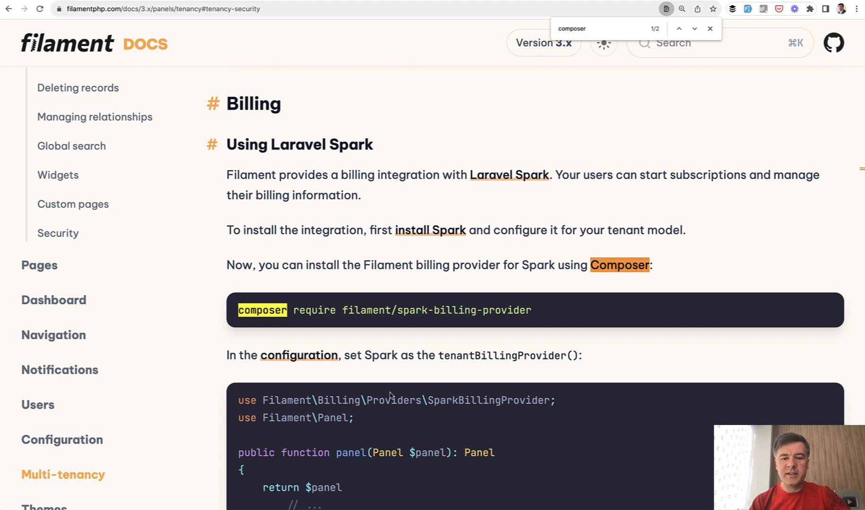
mouse_move(438, 335)
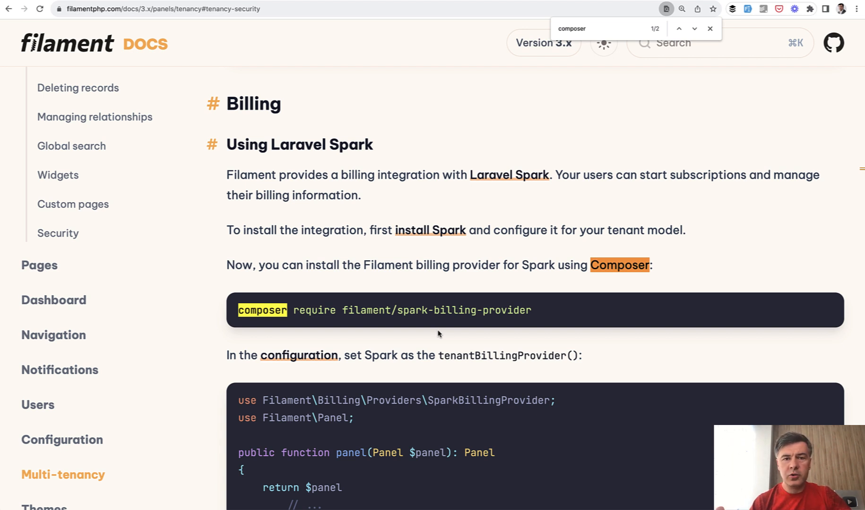
mouse_move(393, 4)
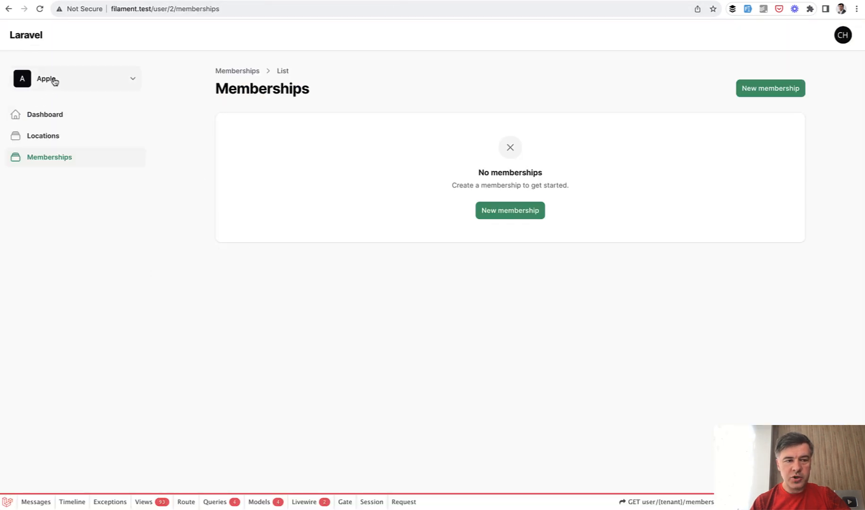
Reload Apple's empty Memberships page to show navigation as a top bar
click(75, 79)
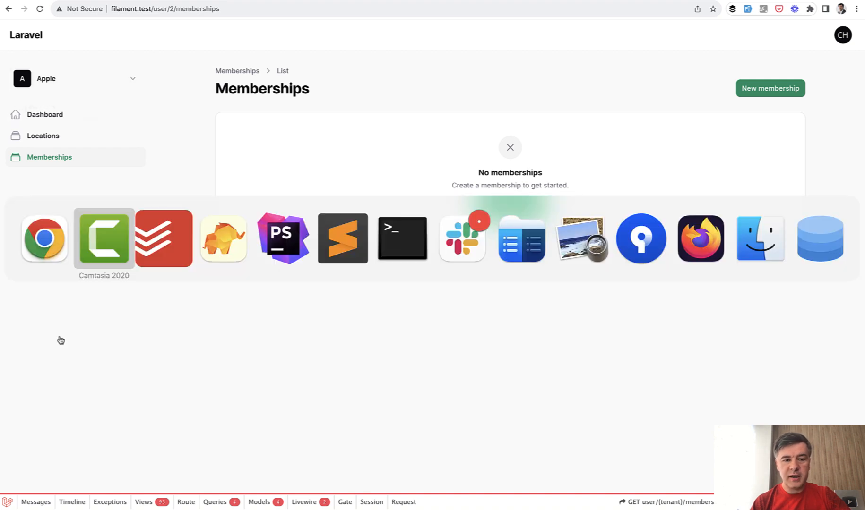
click(342, 239)
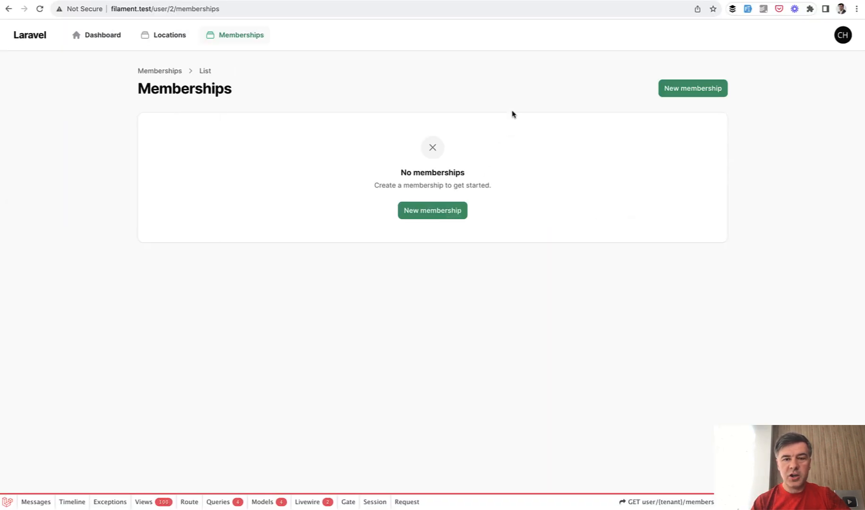
mouse_move(508, 110)
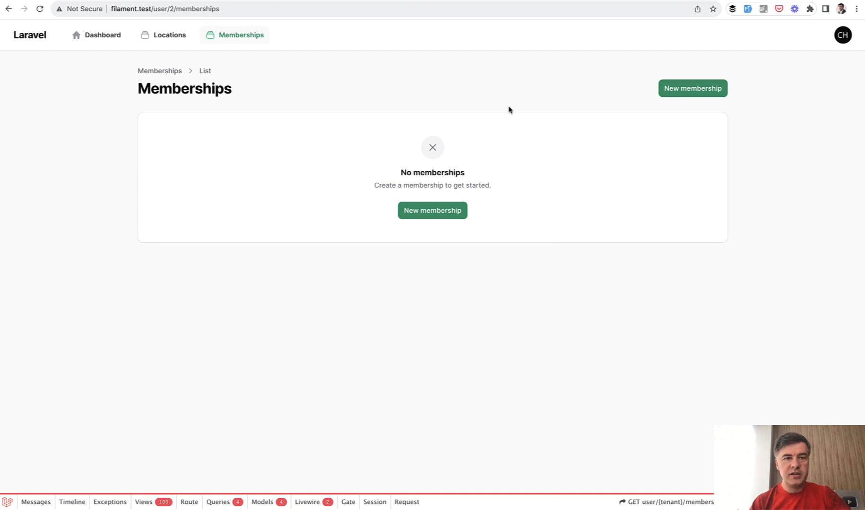
mouse_move(555, 133)
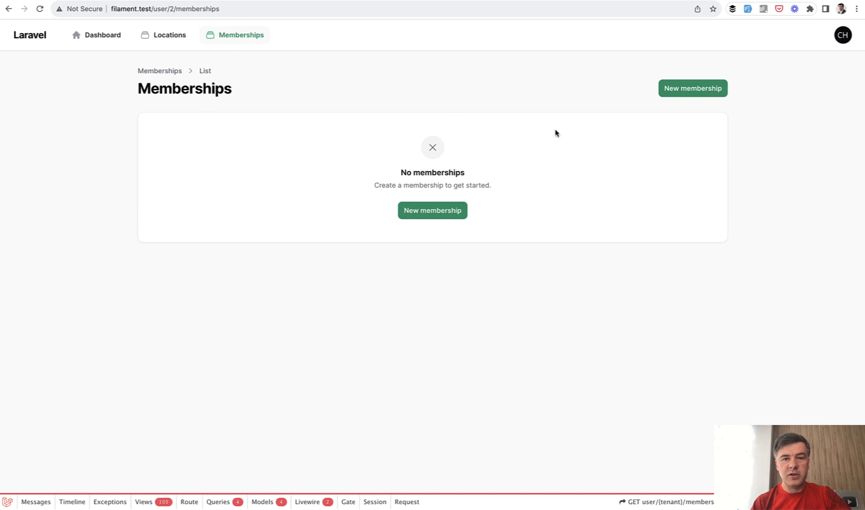
mouse_move(591, 141)
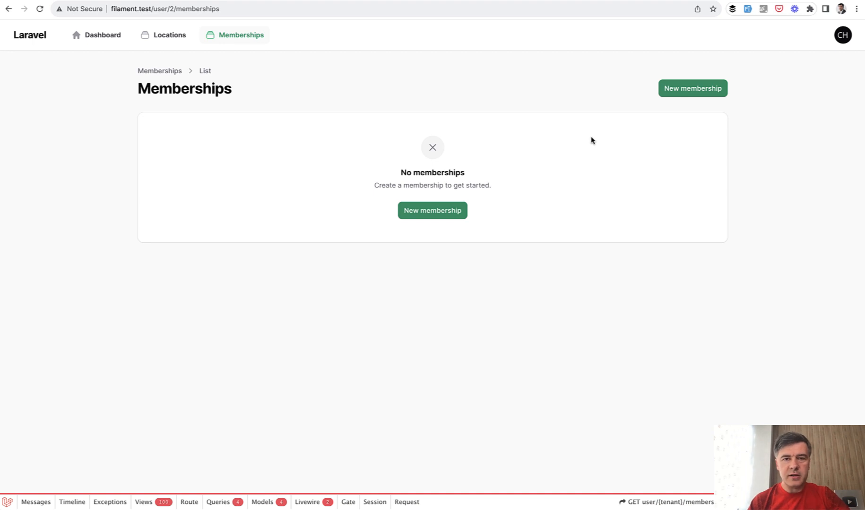
mouse_move(568, 130)
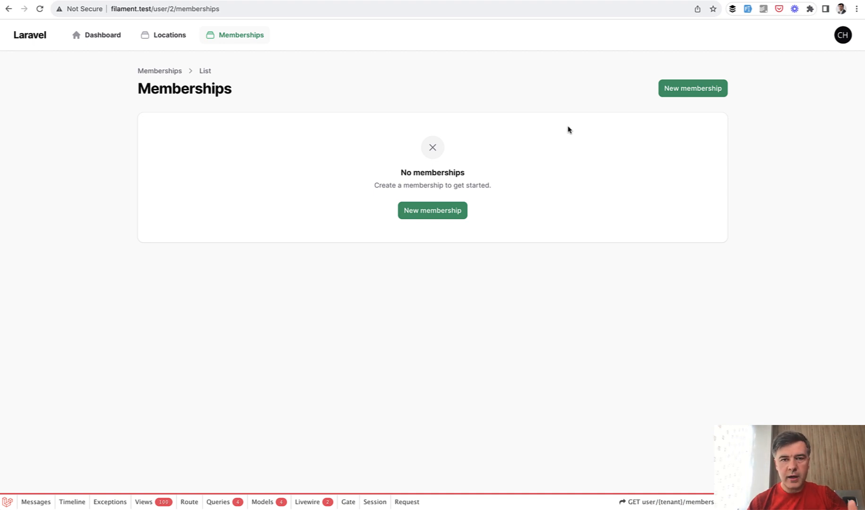